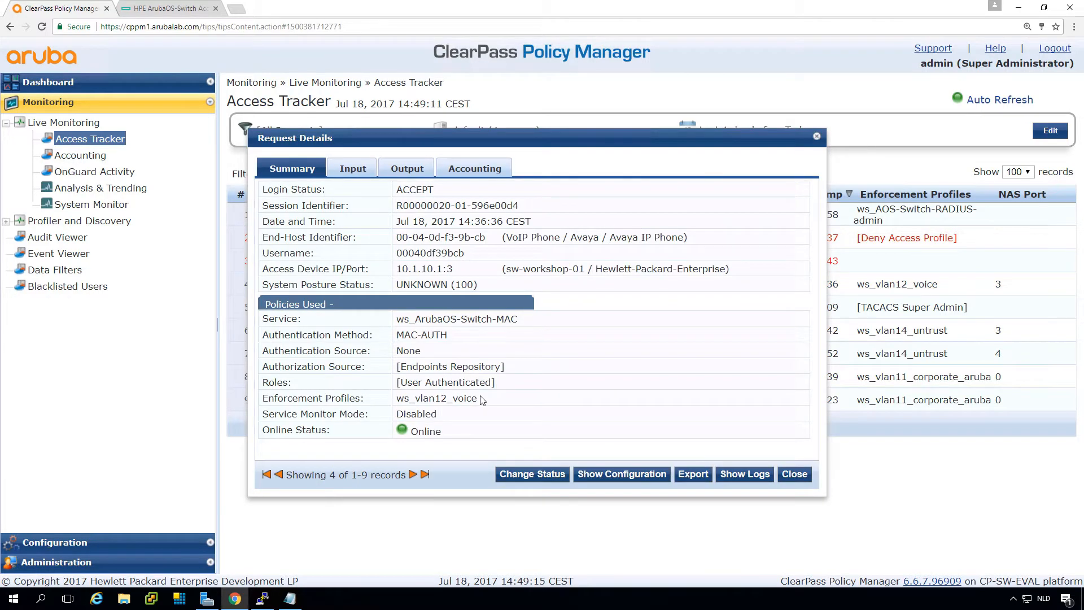
Step: Review another MAC-auth request record, then close Request Details to return to the list
{"action": "left_click", "coordinate": [795, 474]}
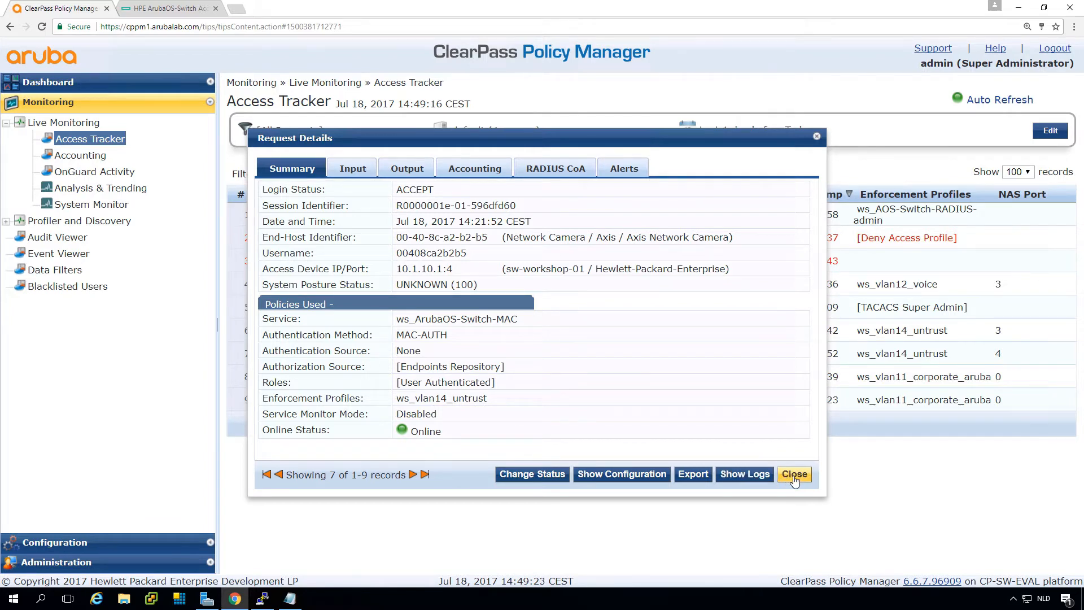
{"action": "left_click", "coordinate": [794, 474]}
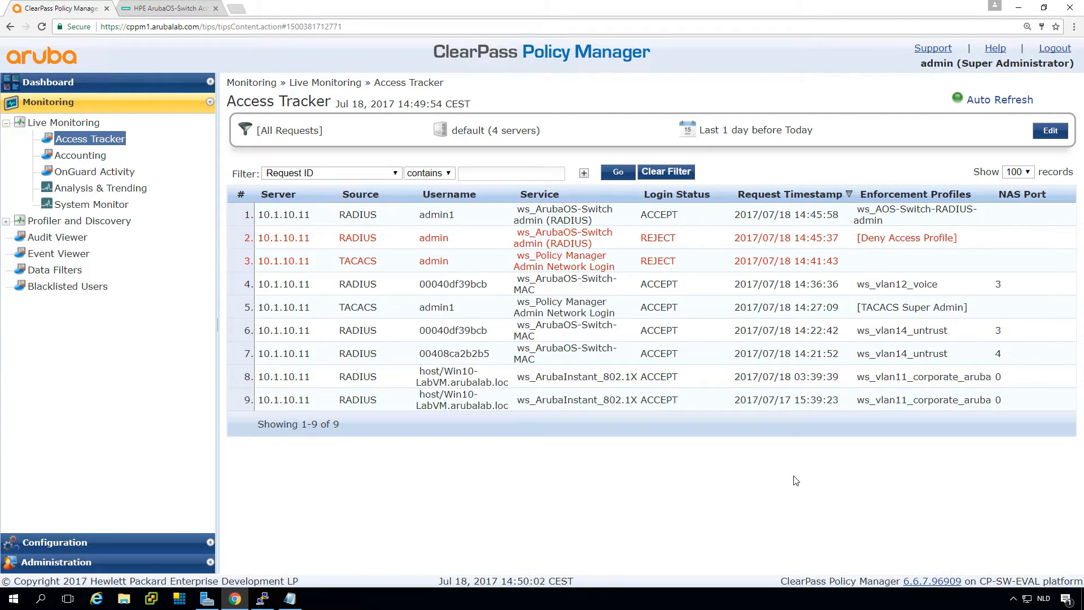
{"action": "mouse_move", "coordinate": [432, 458]}
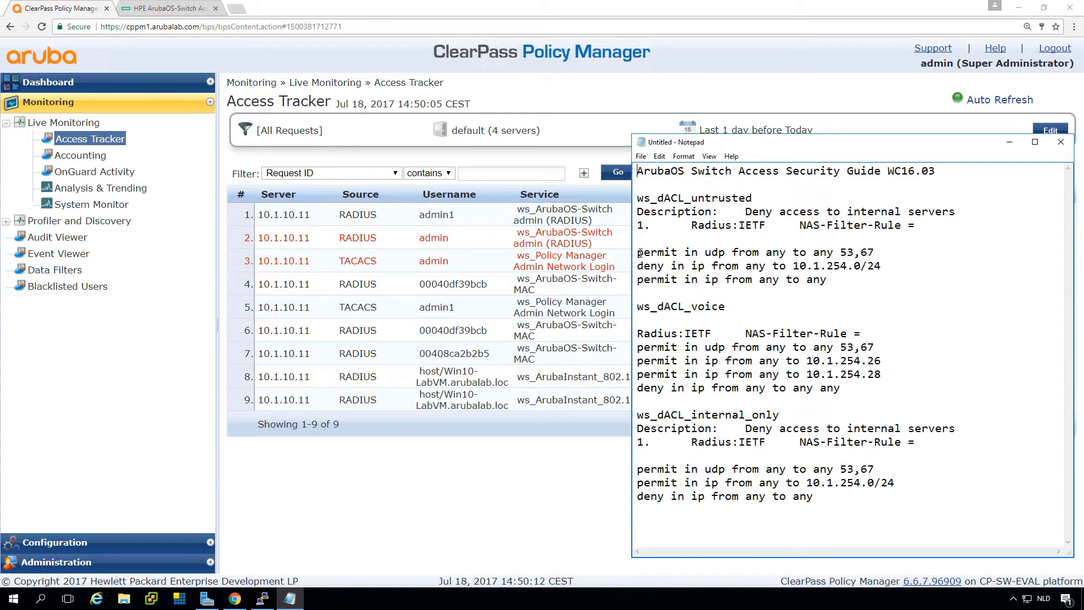
Step: Highlight the ws_dACL_untrusted, ws_dACL_voice and ws_dACL_internal_only rule lines in Notepad
{"action": "left_click_drag", "start_coordinate": [638, 252], "coordinate": [825, 280]}
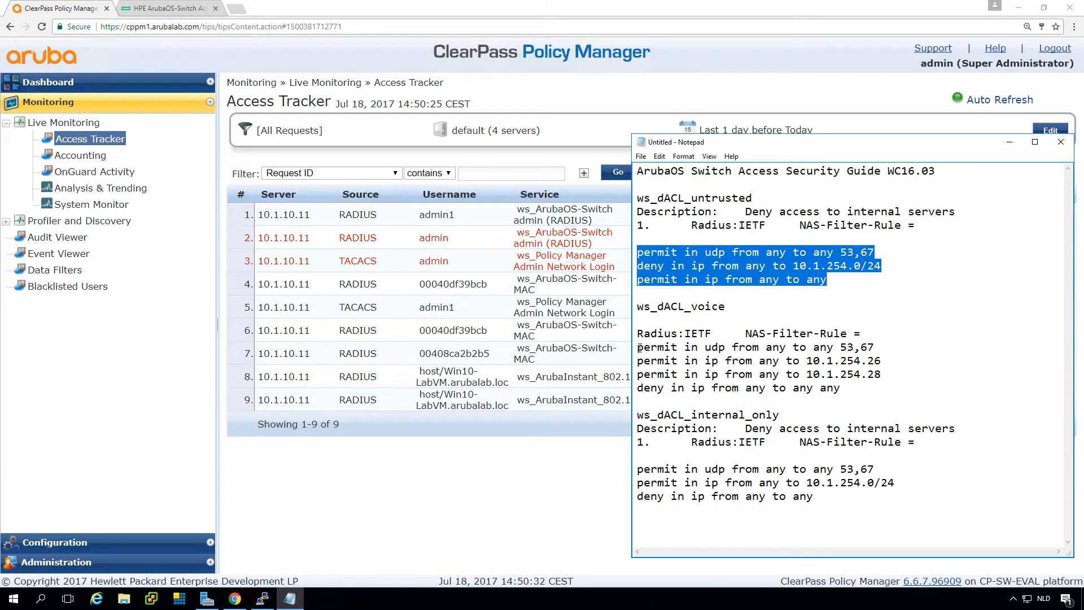
{"action": "left_click_drag", "start_coordinate": [637, 346], "coordinate": [841, 388]}
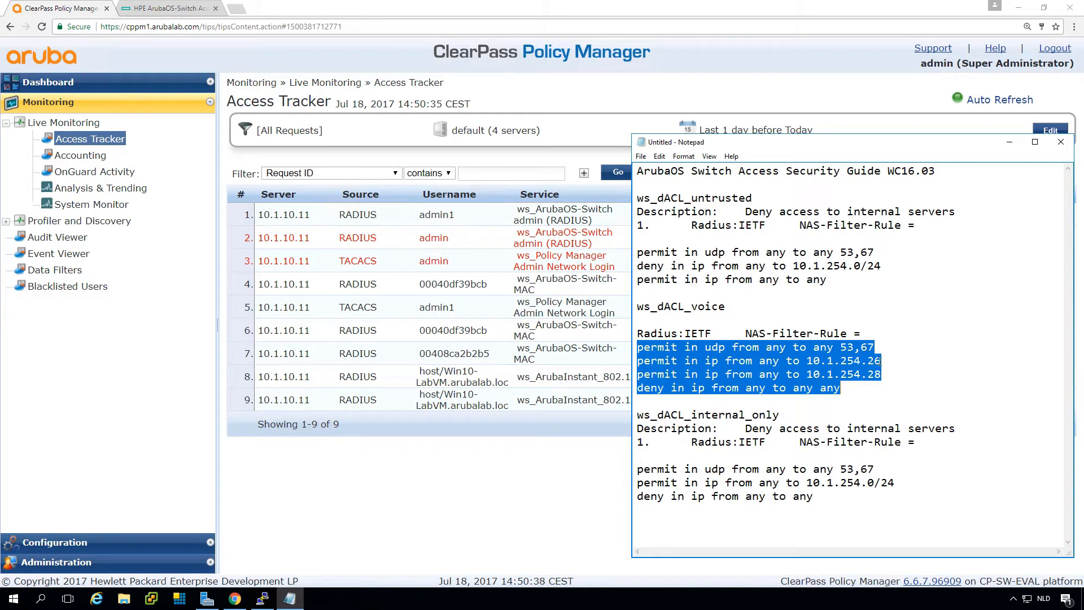
{"action": "mouse_move", "coordinate": [888, 362]}
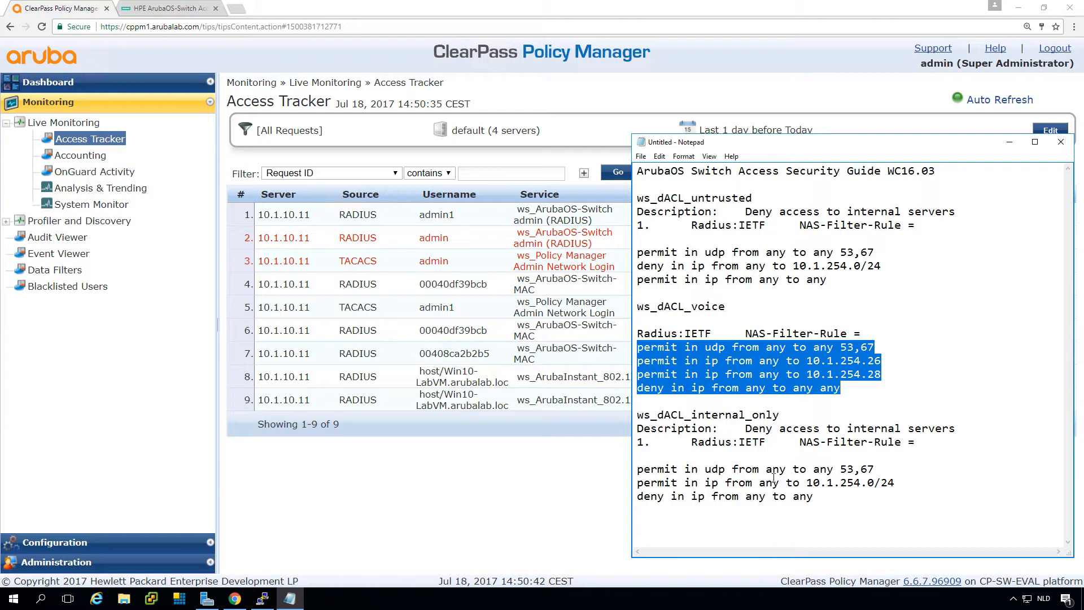
{"action": "left_click", "coordinate": [637, 469]}
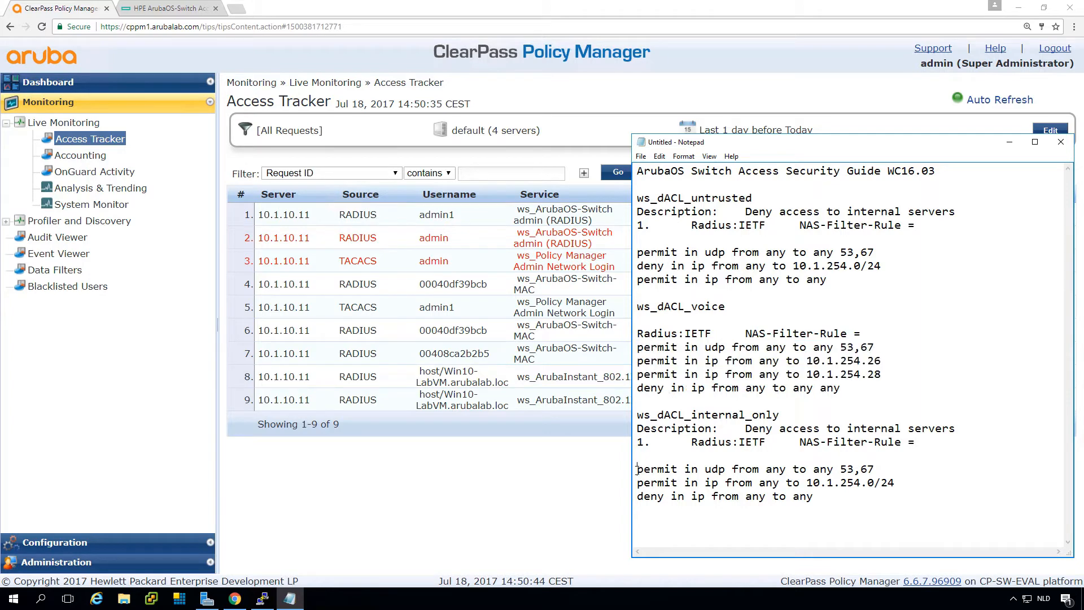
{"action": "left_click_drag", "start_coordinate": [637, 468], "coordinate": [815, 497]}
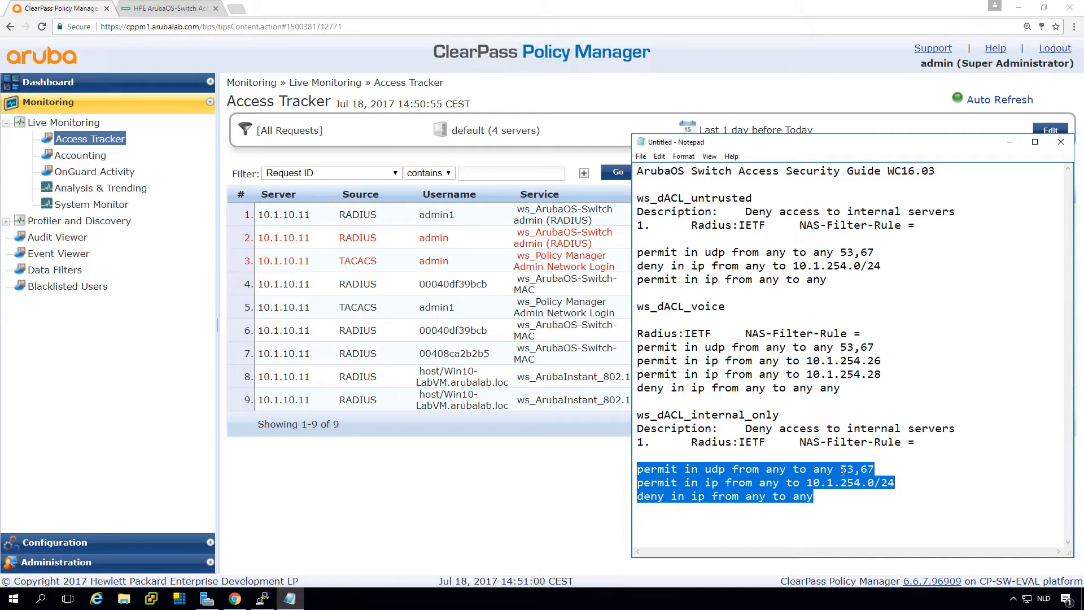
{"action": "mouse_move", "coordinate": [833, 410]}
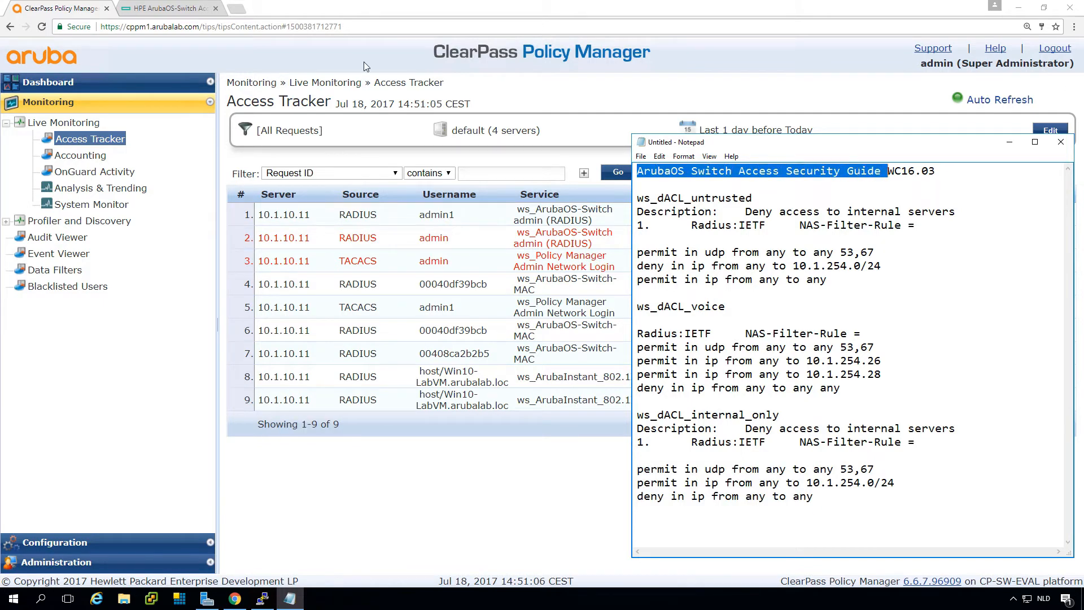
Step: Show the guide's page 260 ACE syntax table, then bring the dACL notes forward
{"action": "left_click", "coordinate": [169, 8]}
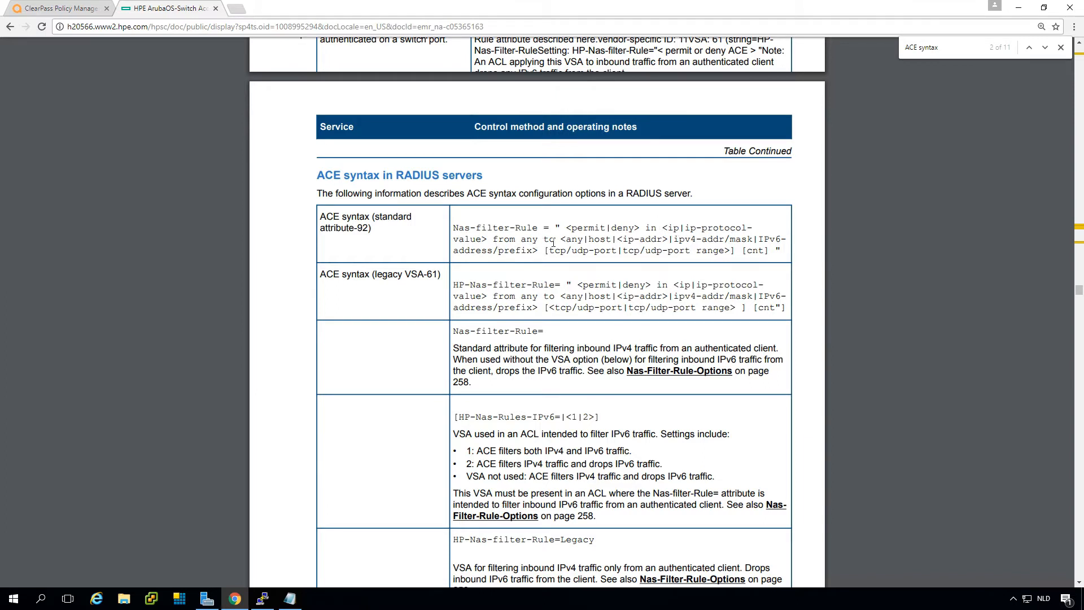
{"action": "mouse_move", "coordinate": [592, 262]}
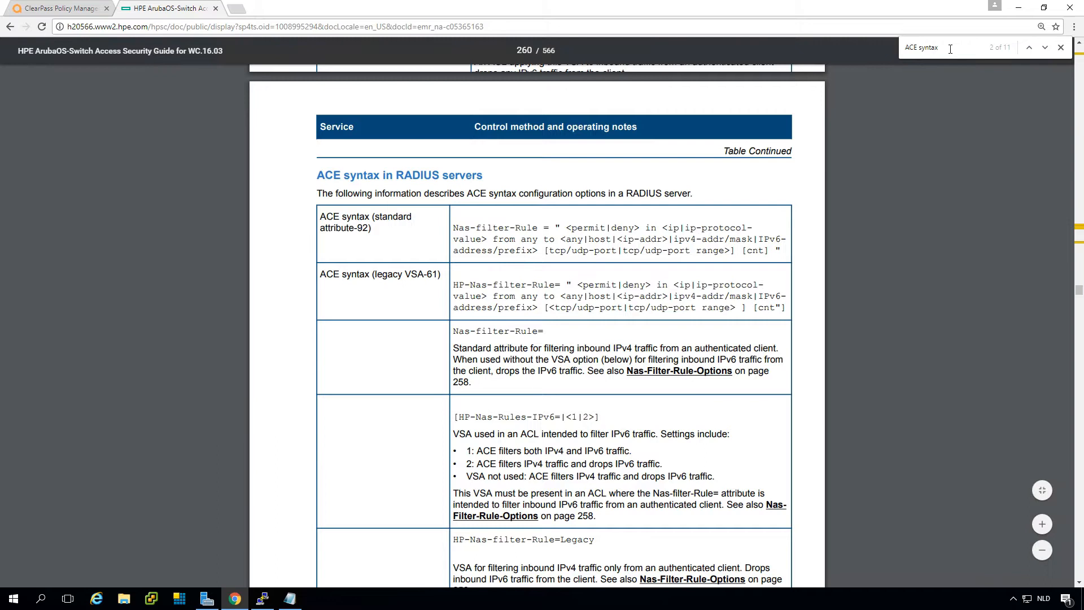
{"action": "mouse_move", "coordinate": [172, 188]}
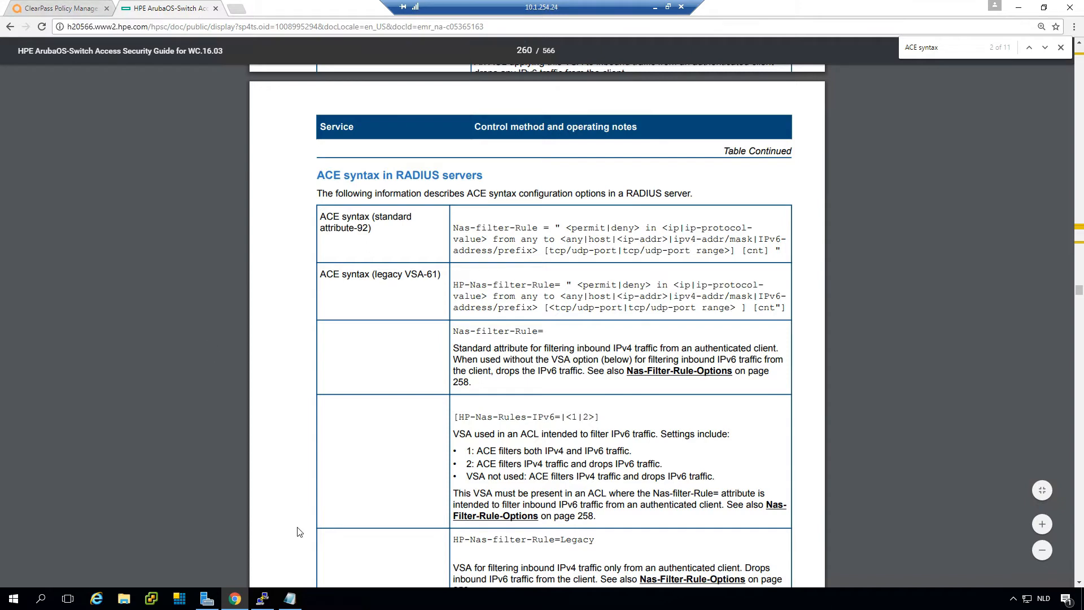
{"action": "left_click", "coordinate": [287, 598]}
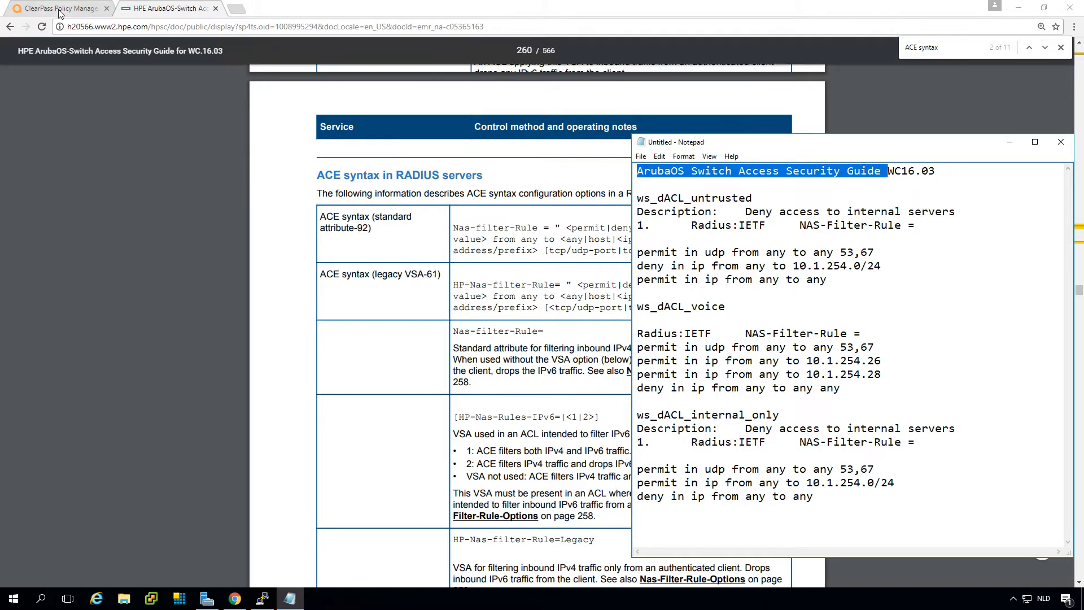
Step: Clear the dACL name filter in Enforcement Profiles and start a new profile
{"action": "left_click", "coordinate": [56, 9]}
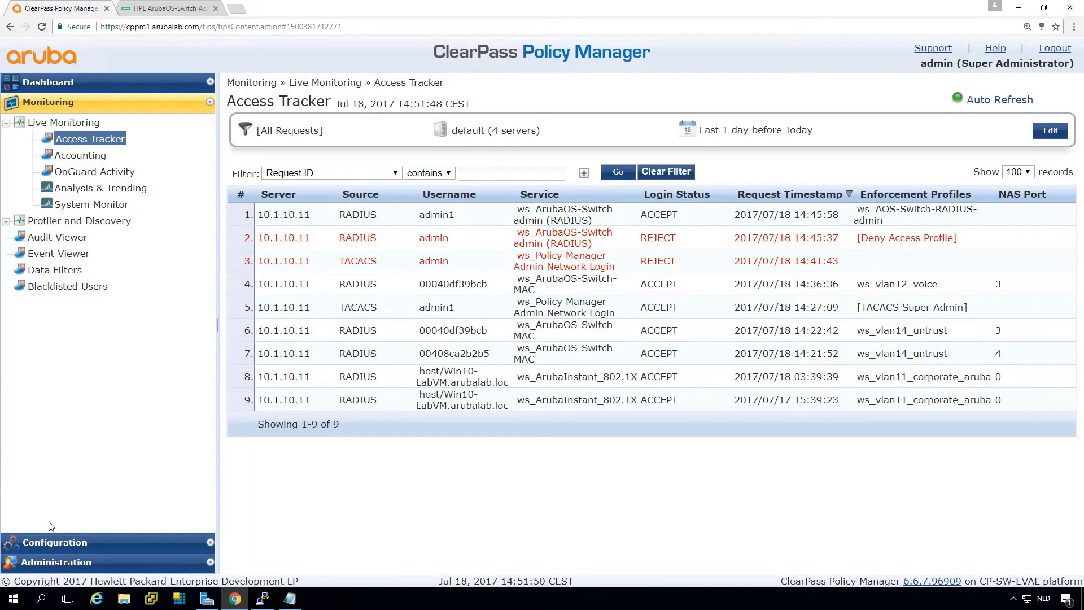
{"action": "left_click", "coordinate": [55, 542]}
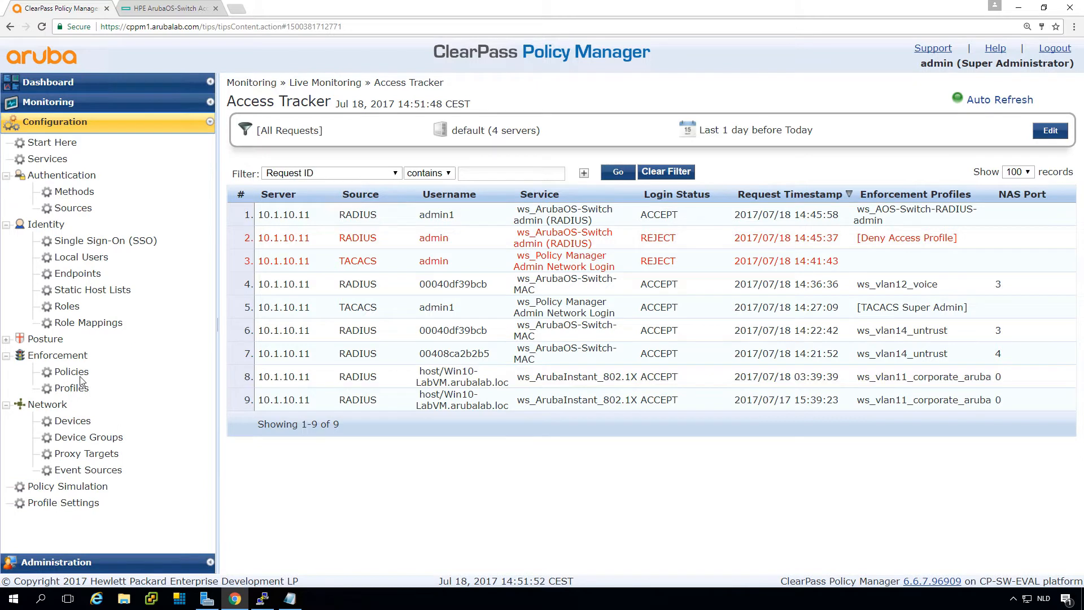
{"action": "left_click", "coordinate": [72, 388]}
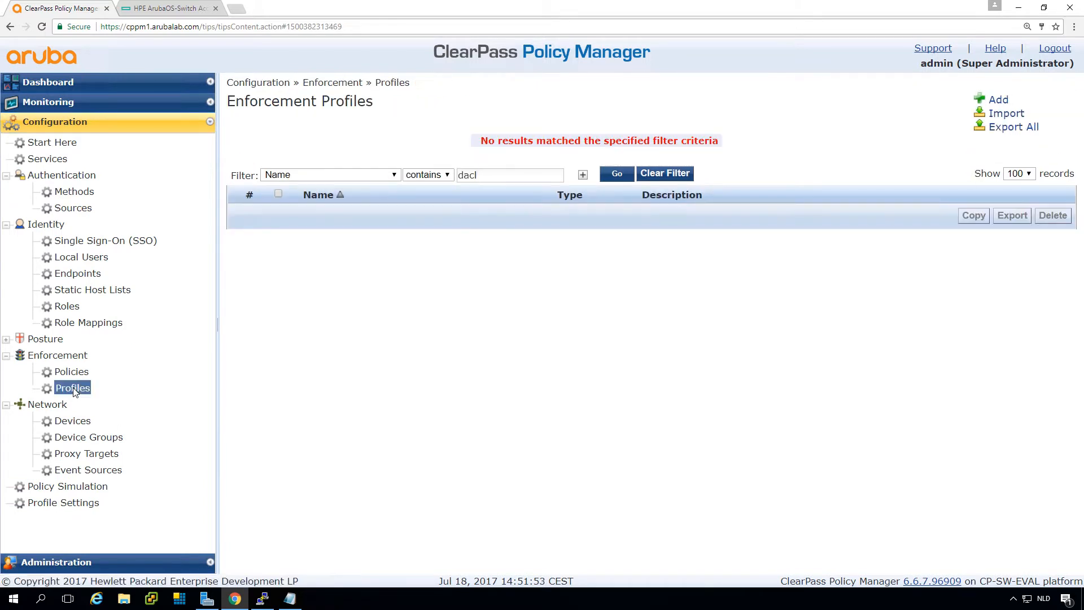
{"action": "key", "text": "BackSpace"}
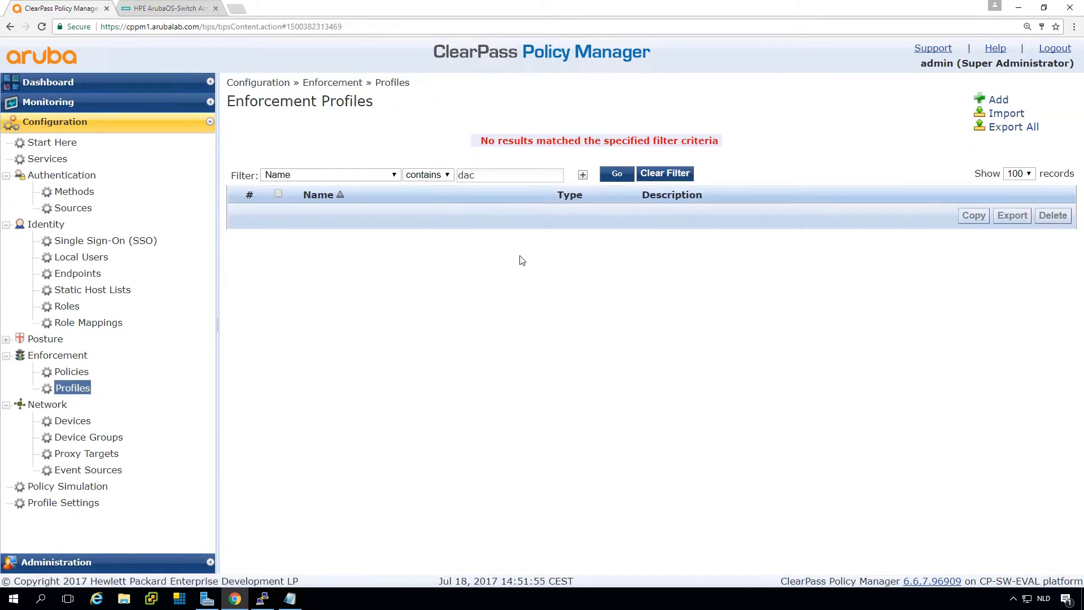
{"action": "left_click", "coordinate": [664, 173]}
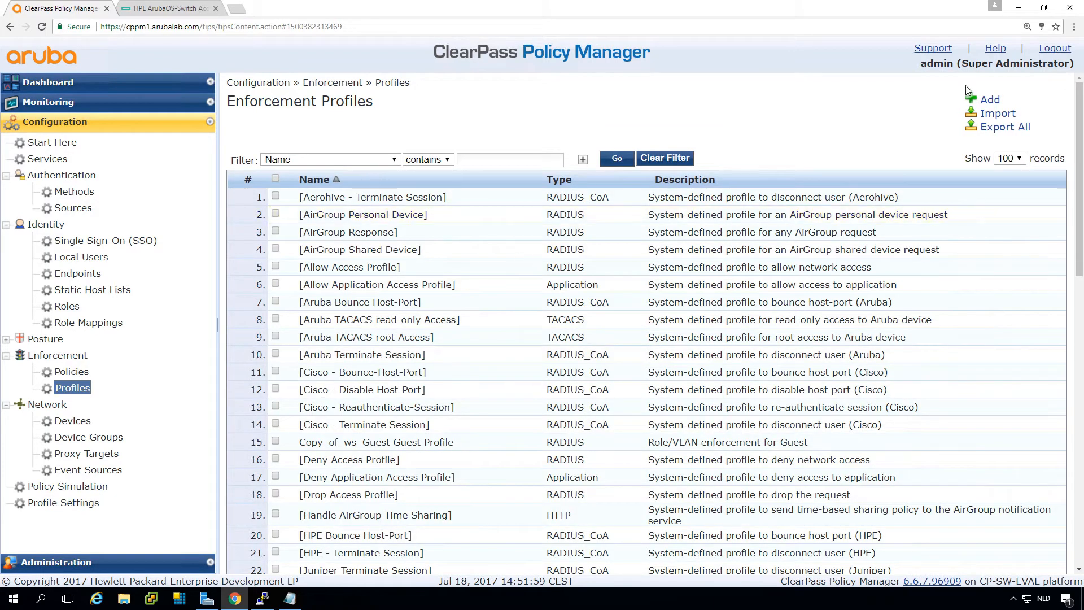
{"action": "left_click", "coordinate": [990, 99]}
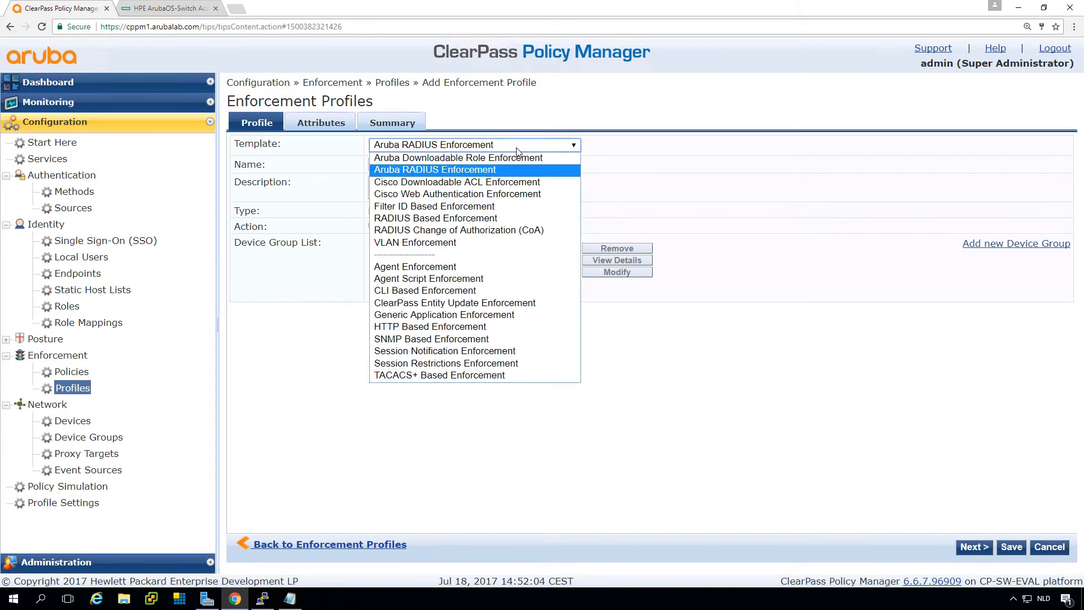
Step: Name the RADIUS Based Enforcement profile ws_dACL_untrusted, described 'ACL for untrusted devices'
{"action": "left_click", "coordinate": [426, 218]}
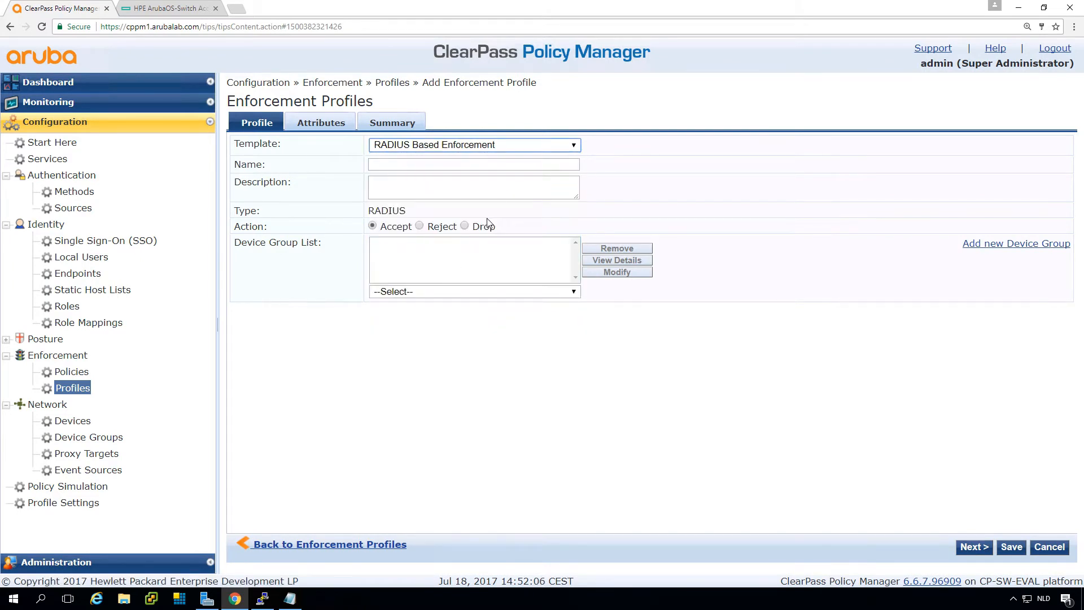
{"action": "left_click", "coordinate": [473, 164]}
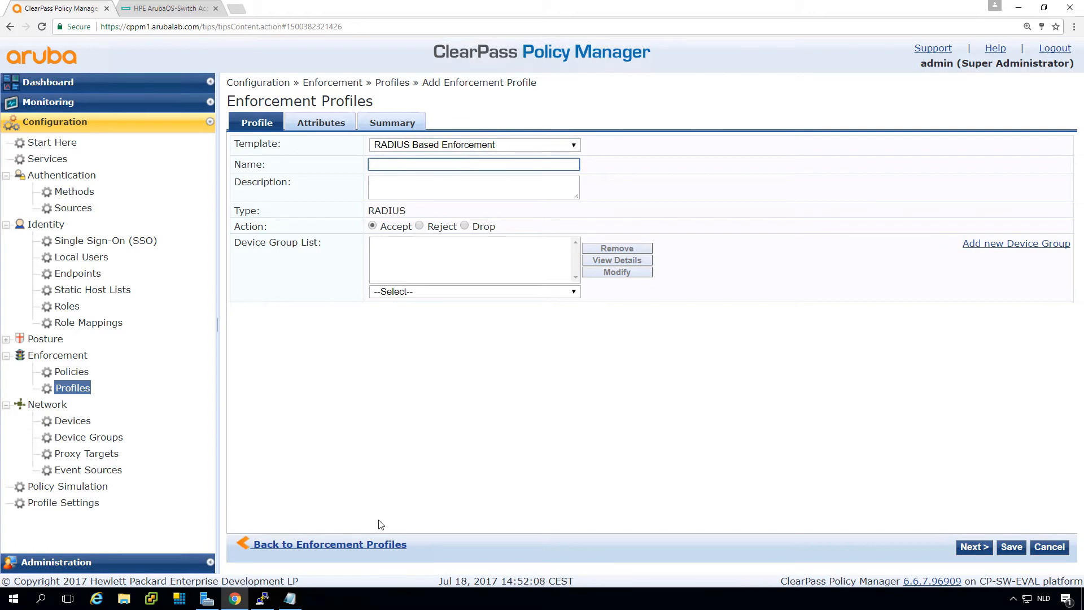
{"action": "left_click", "coordinate": [289, 599]}
{"action": "type", "text": "ws_dACL_untrusted"}
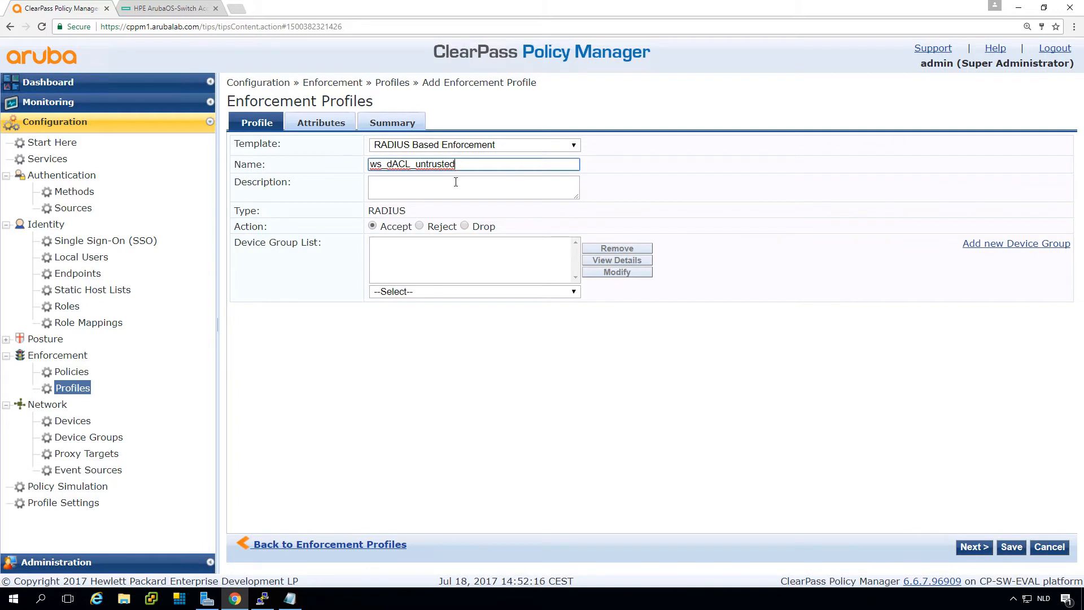
{"action": "left_click", "coordinate": [455, 187]}
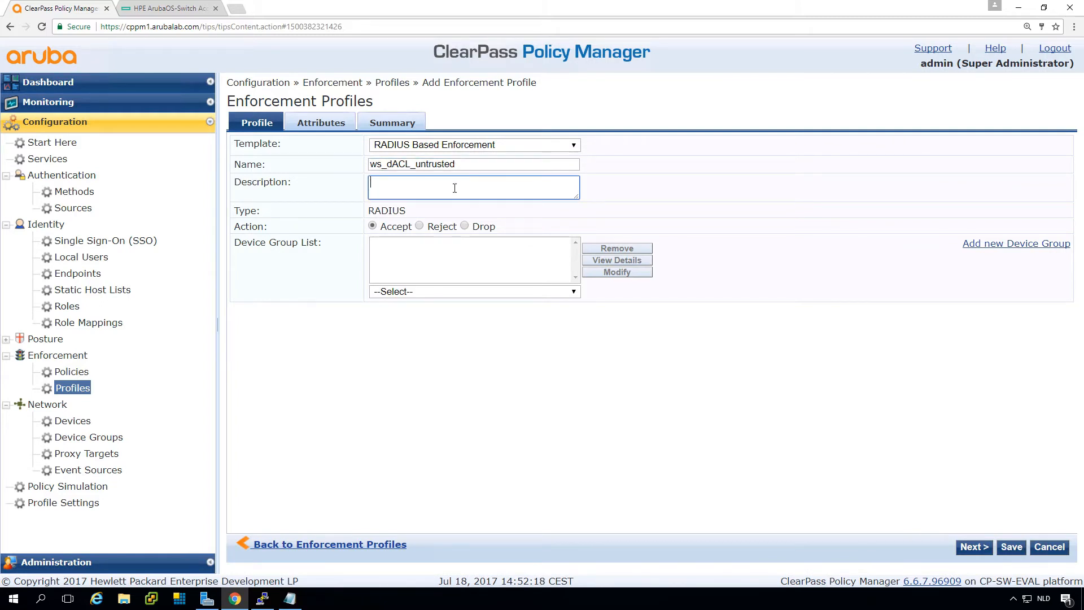
{"action": "type", "text": "ACL for unt"}
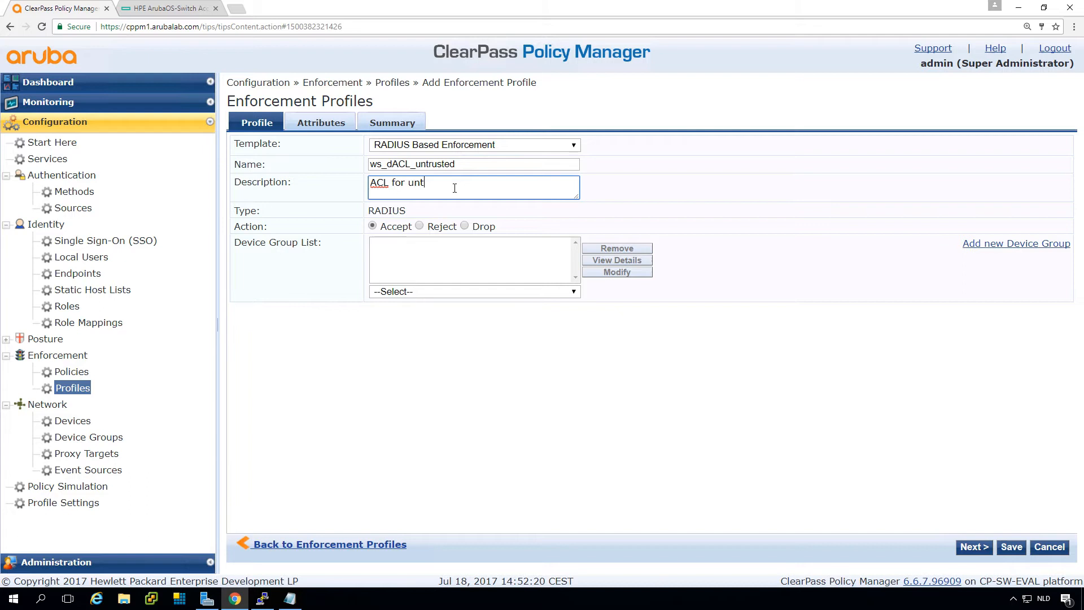
{"action": "type", "text": "rusted devices"}
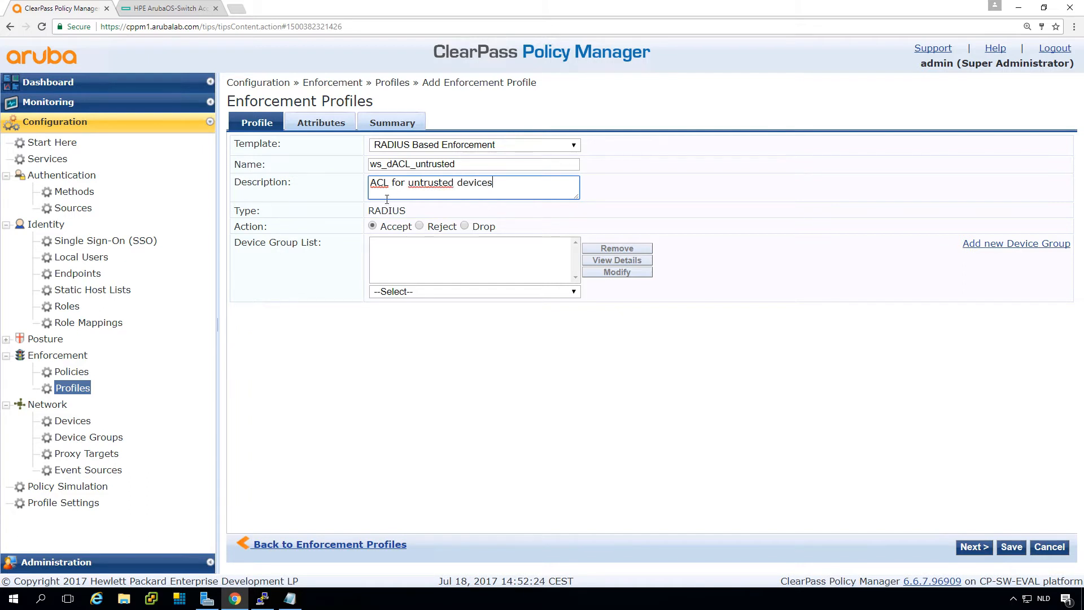
{"action": "left_click", "coordinate": [321, 122]}
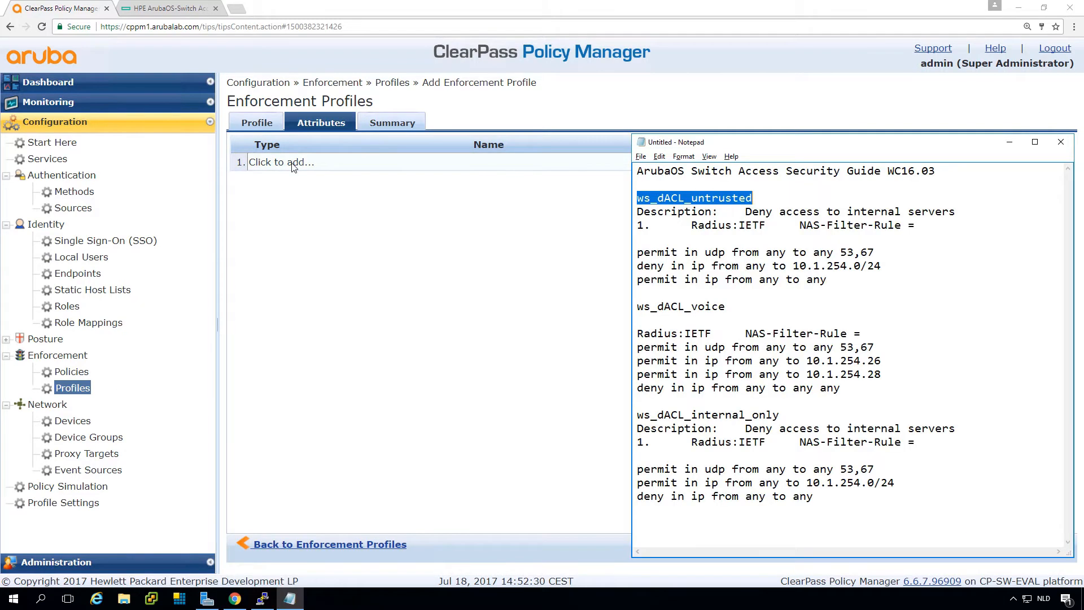
Step: Add NAS-Filter-Rule entries permit DNS/DHCP, deny internal subnet, permit all, and save
{"action": "left_click", "coordinate": [292, 162]}
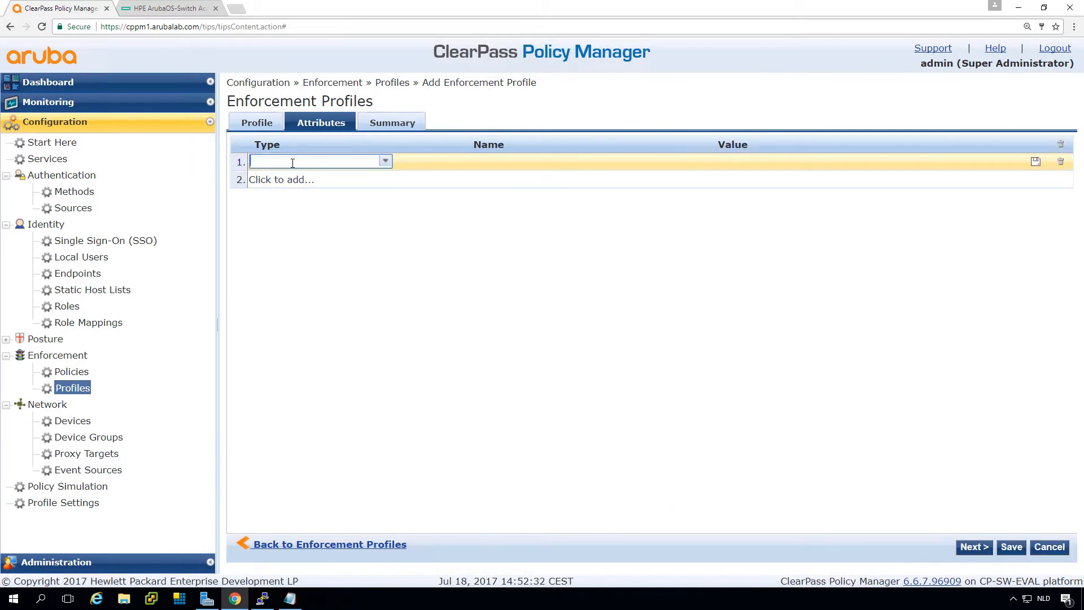
{"action": "type", "text": "Radius:IETF"}
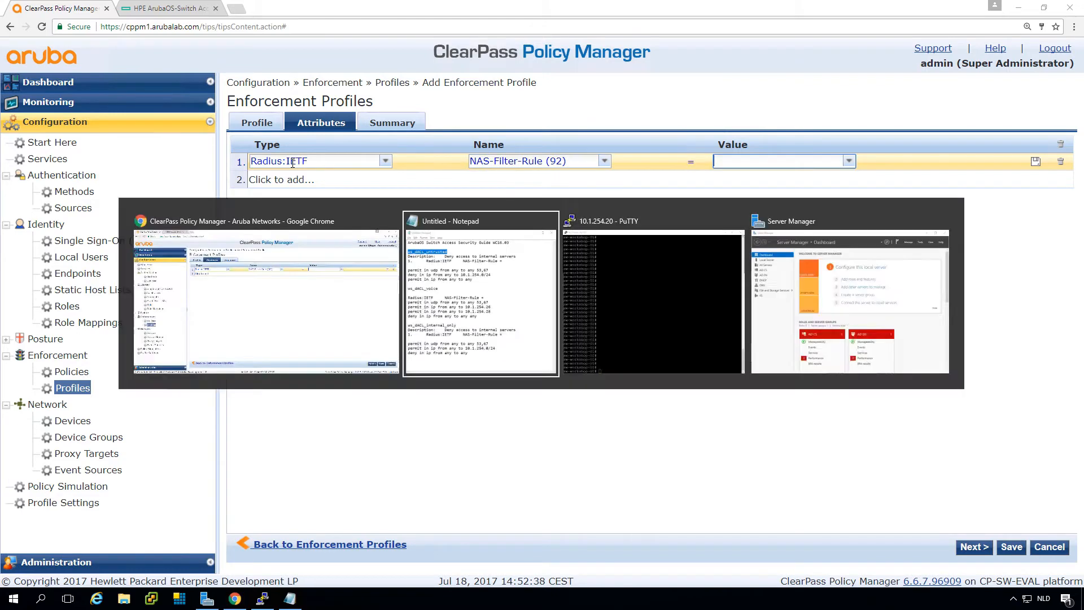
{"action": "left_click", "coordinate": [481, 221]}
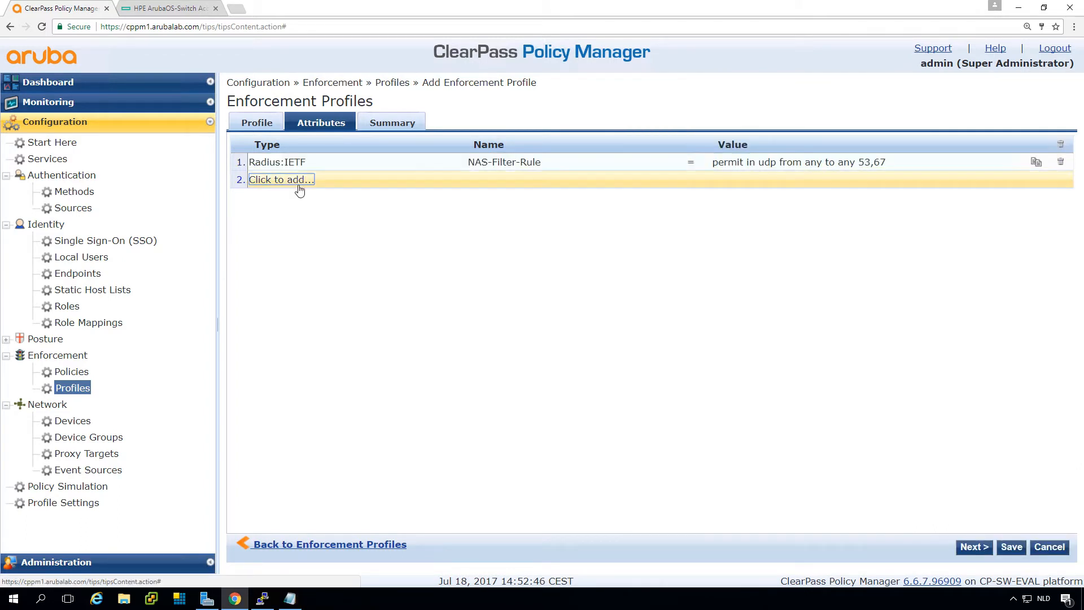
{"action": "type", "text": "iet"}
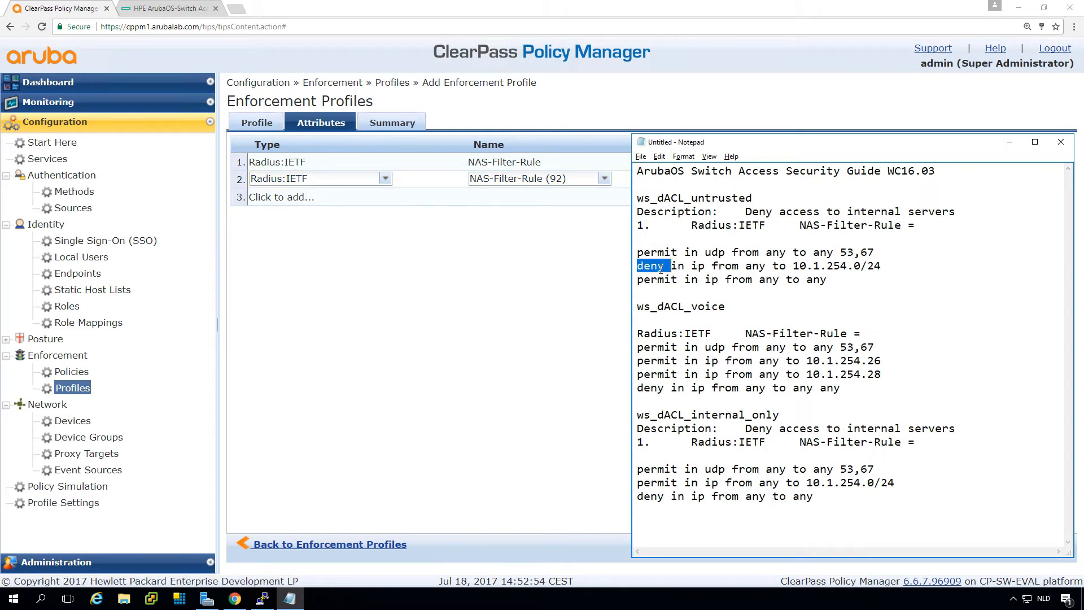
{"action": "left_click", "coordinate": [1060, 141]}
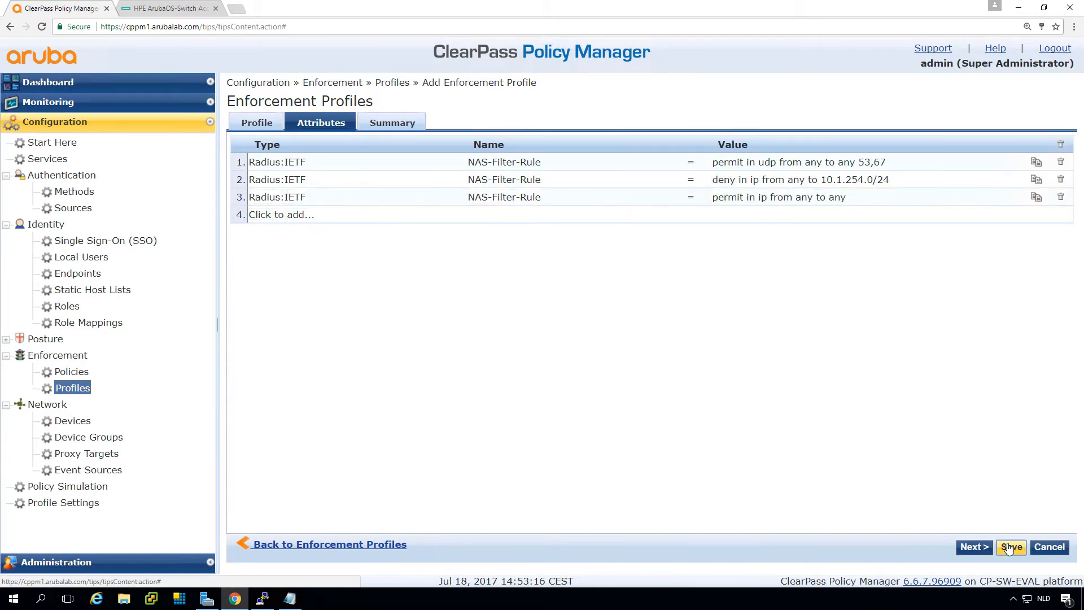
{"action": "left_click", "coordinate": [1012, 547]}
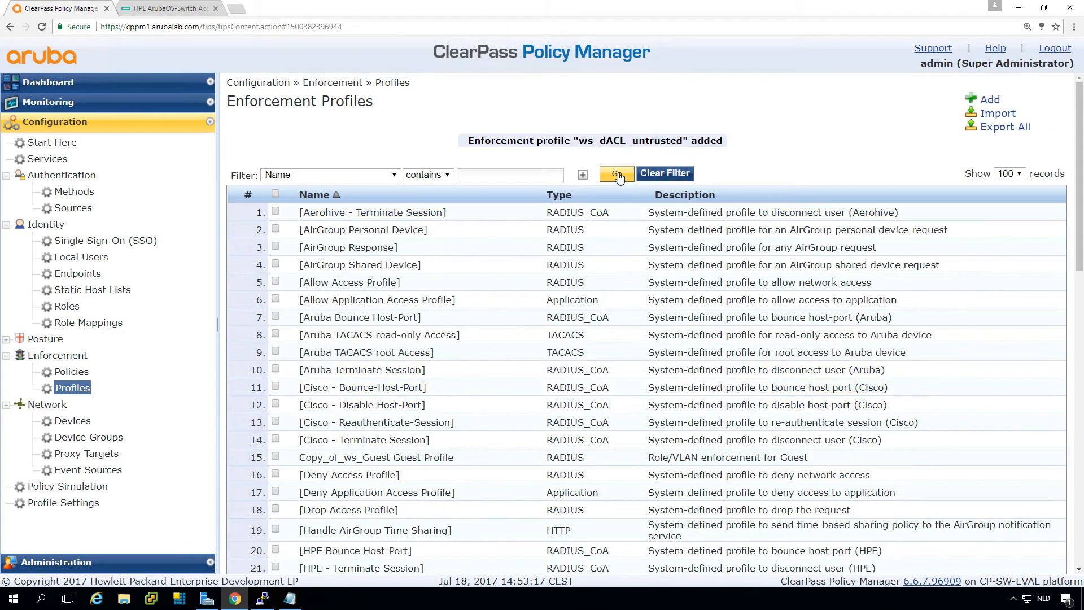
Step: Filter profiles by 'acl' and create the ws_dACL_voice profile
{"action": "left_click", "coordinate": [616, 174]}
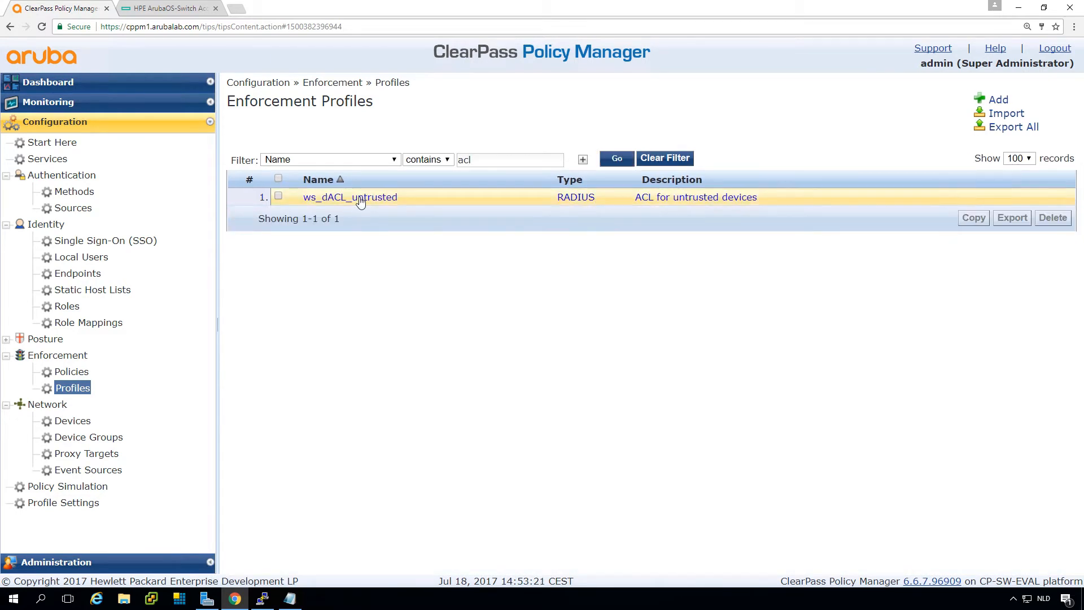
{"action": "left_click", "coordinate": [349, 197]}
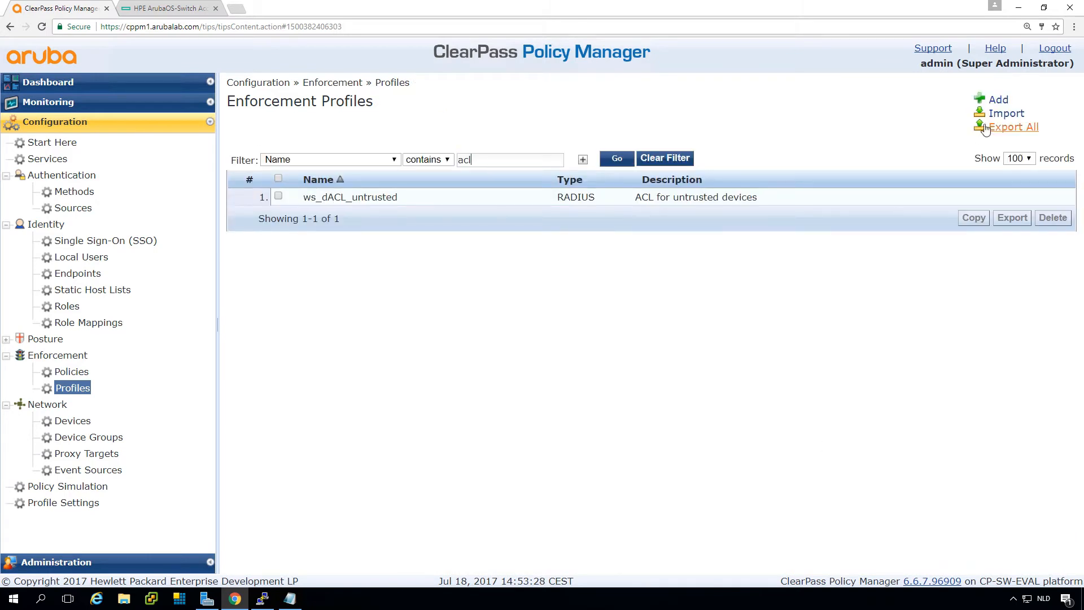
{"action": "left_click", "coordinate": [999, 100]}
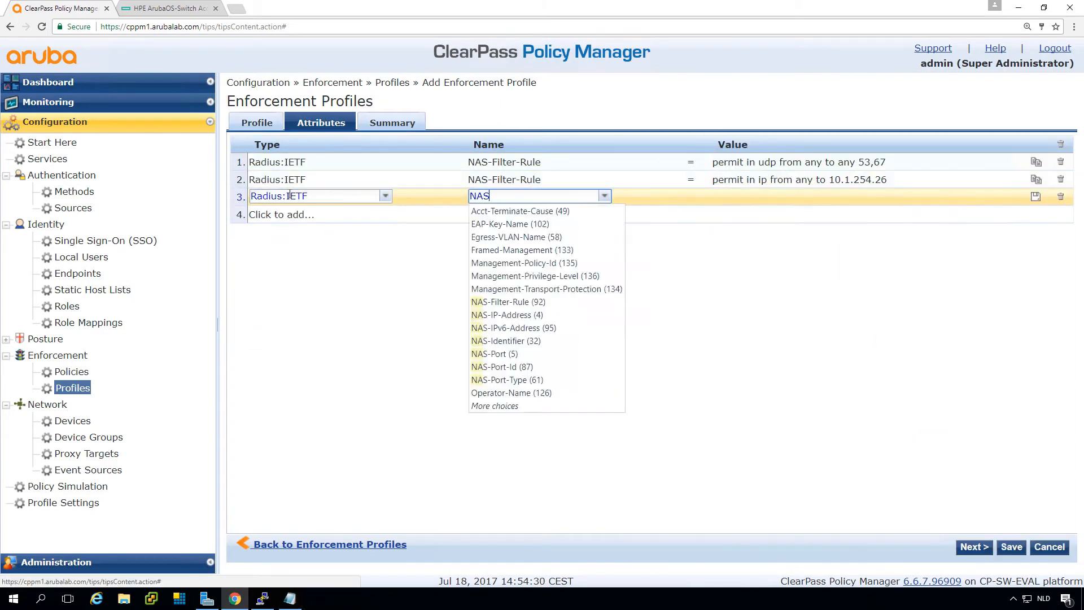
{"action": "left_click", "coordinate": [1012, 547]}
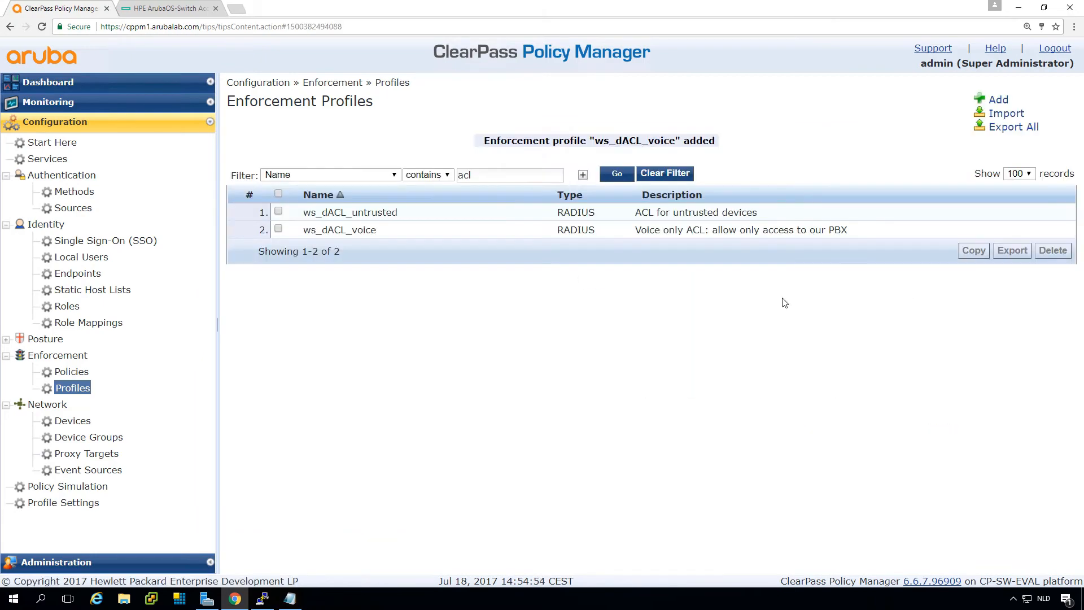
Step: Create the ws_dACL_internal_only profile with its NAS-Filter-Rule attributes
{"action": "left_click", "coordinate": [998, 98]}
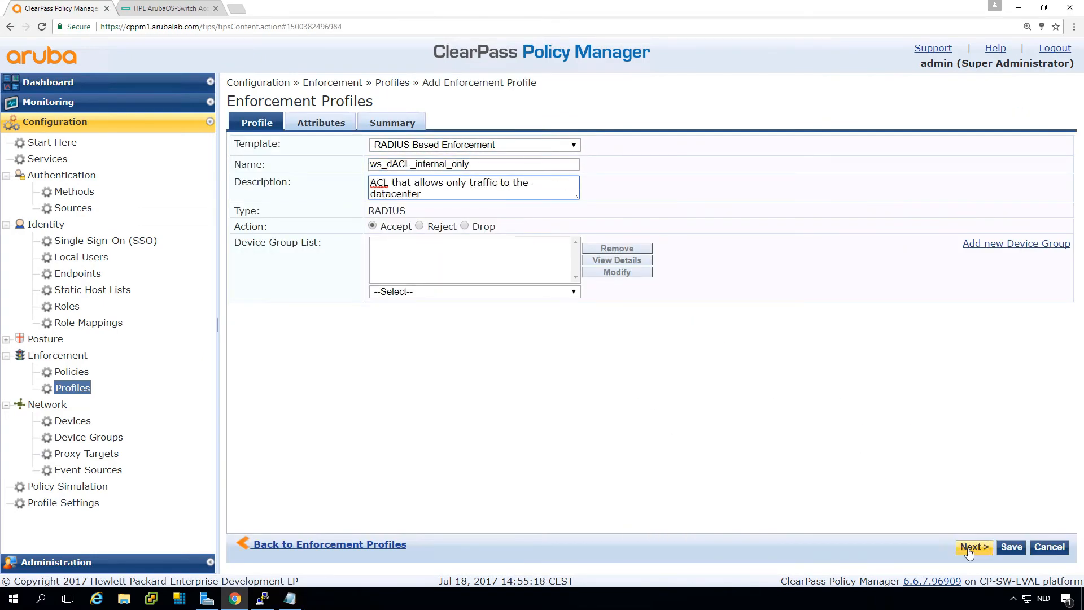
{"action": "left_click", "coordinate": [974, 547]}
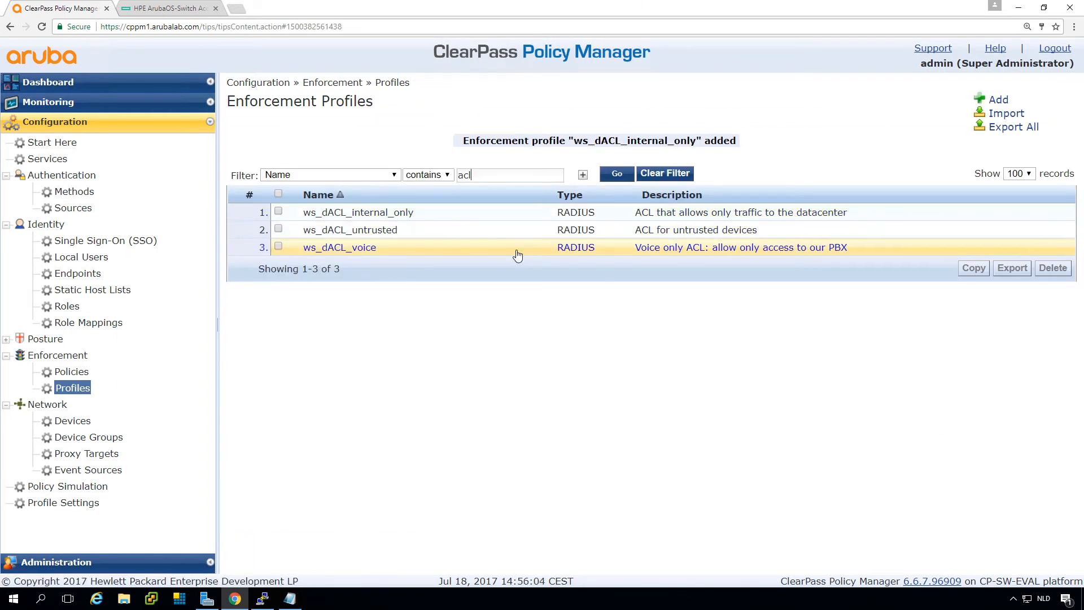
{"action": "mouse_move", "coordinate": [462, 240]}
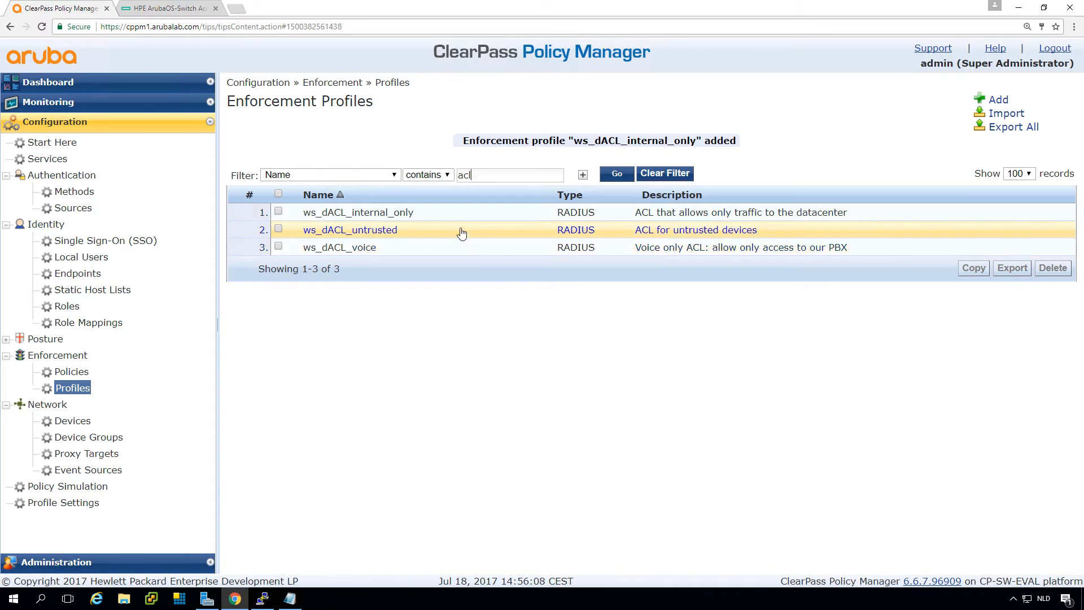
{"action": "mouse_move", "coordinate": [458, 212]}
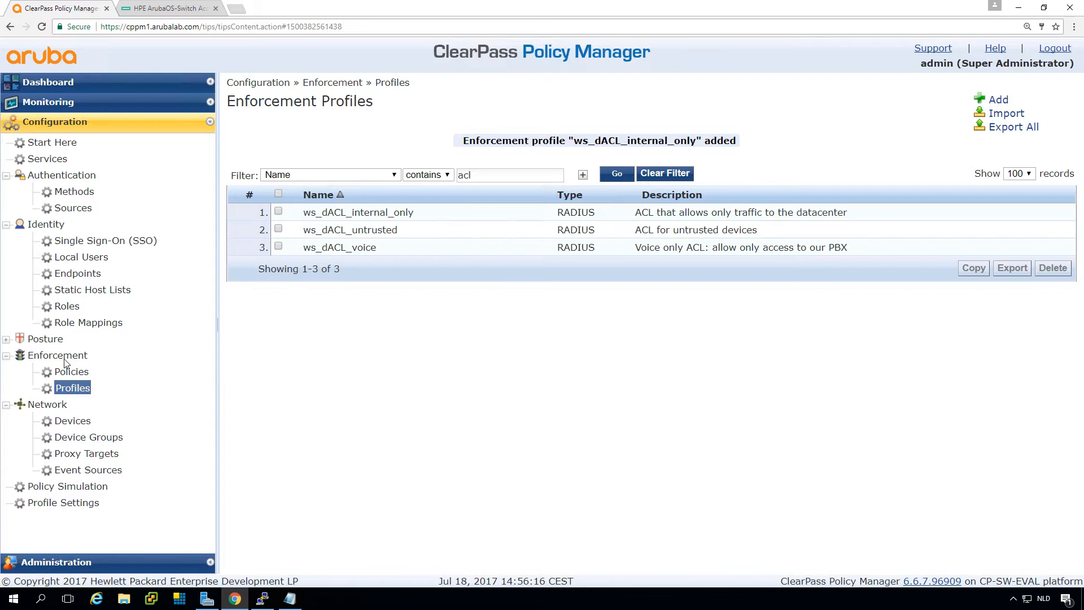
{"action": "left_click", "coordinate": [72, 371]}
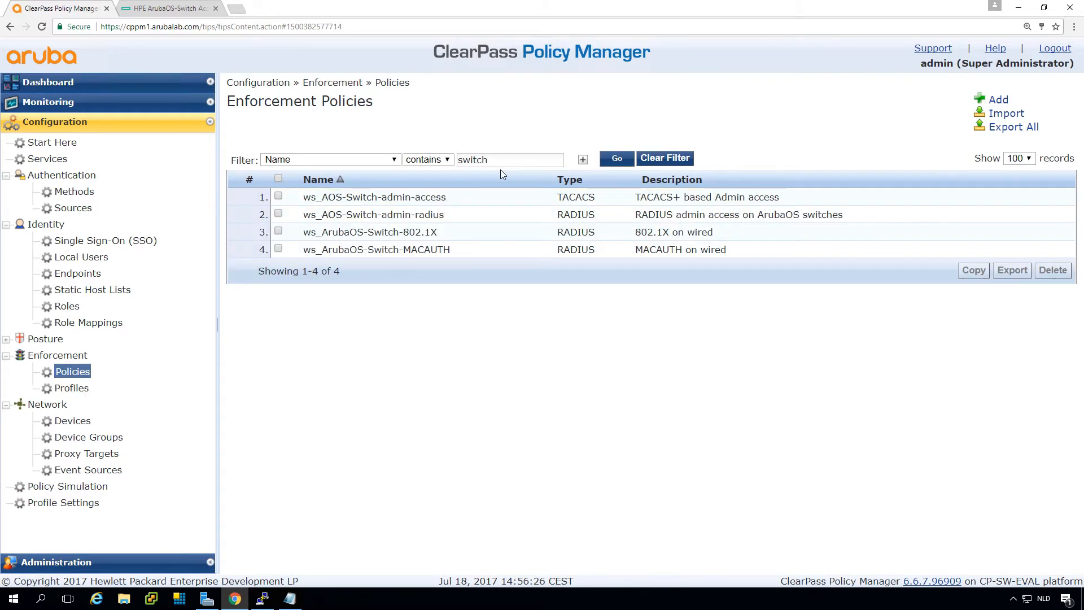
{"action": "mouse_move", "coordinate": [405, 252]}
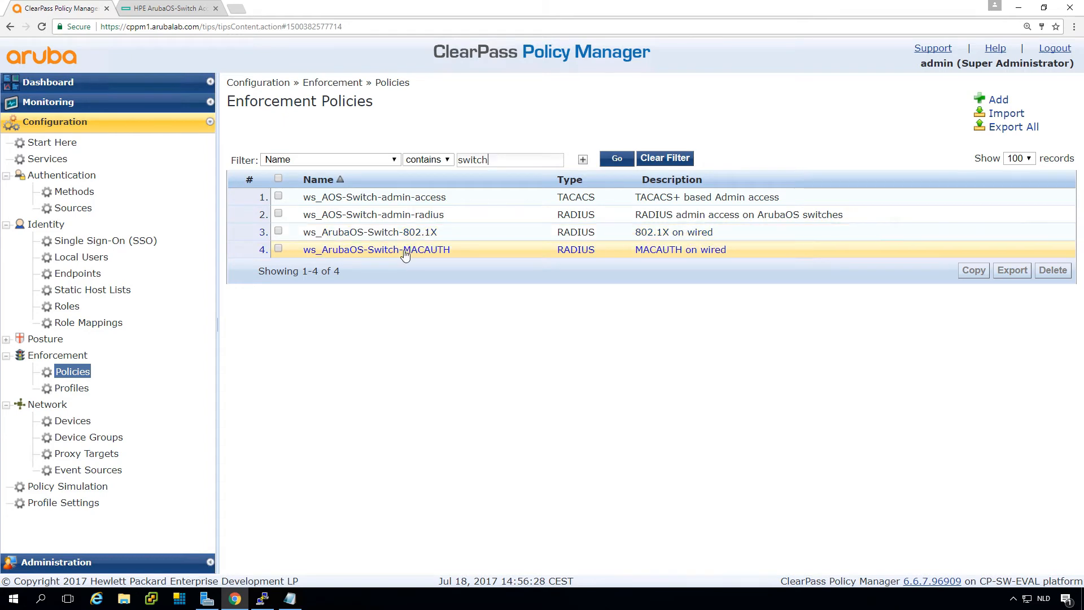
Step: Open the ws_ArubaOS-Switch-MACAUTH policy's Rules tab and begin a new rule
{"action": "left_click", "coordinate": [376, 250]}
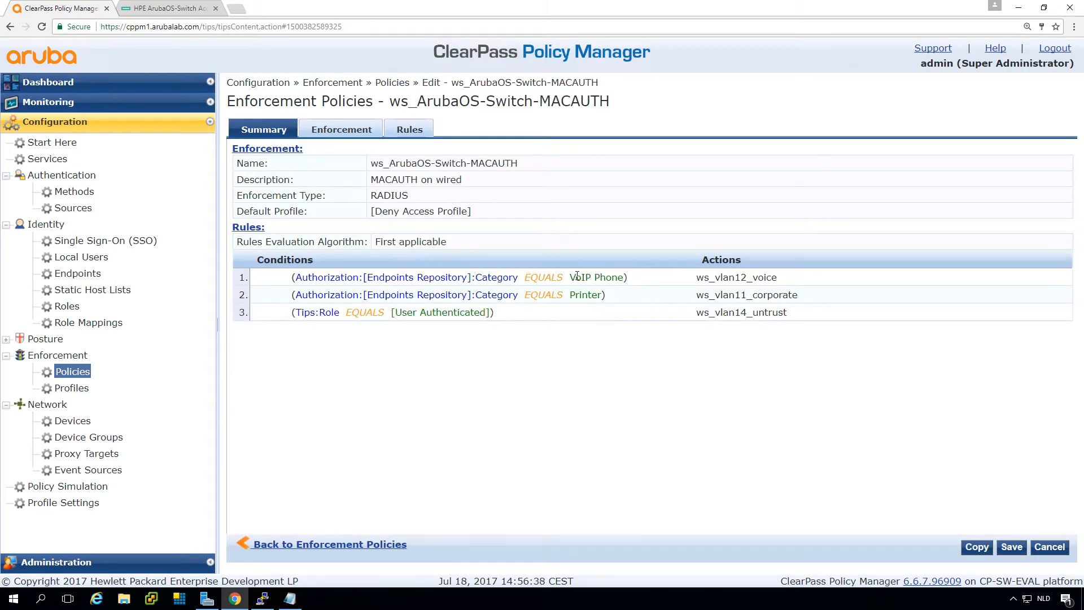
{"action": "mouse_move", "coordinate": [756, 304]}
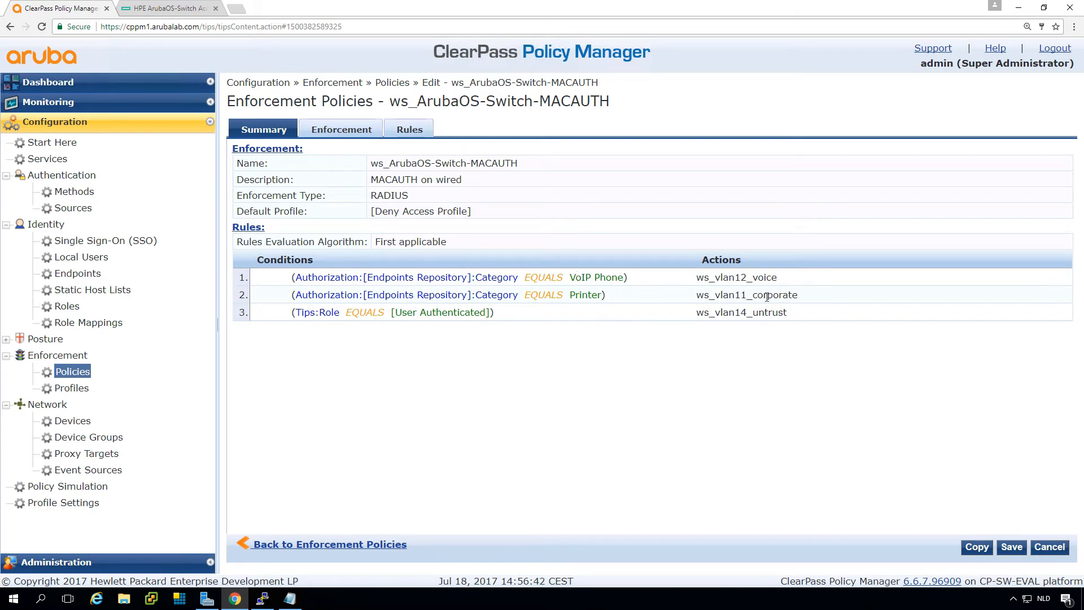
{"action": "mouse_move", "coordinate": [537, 324]}
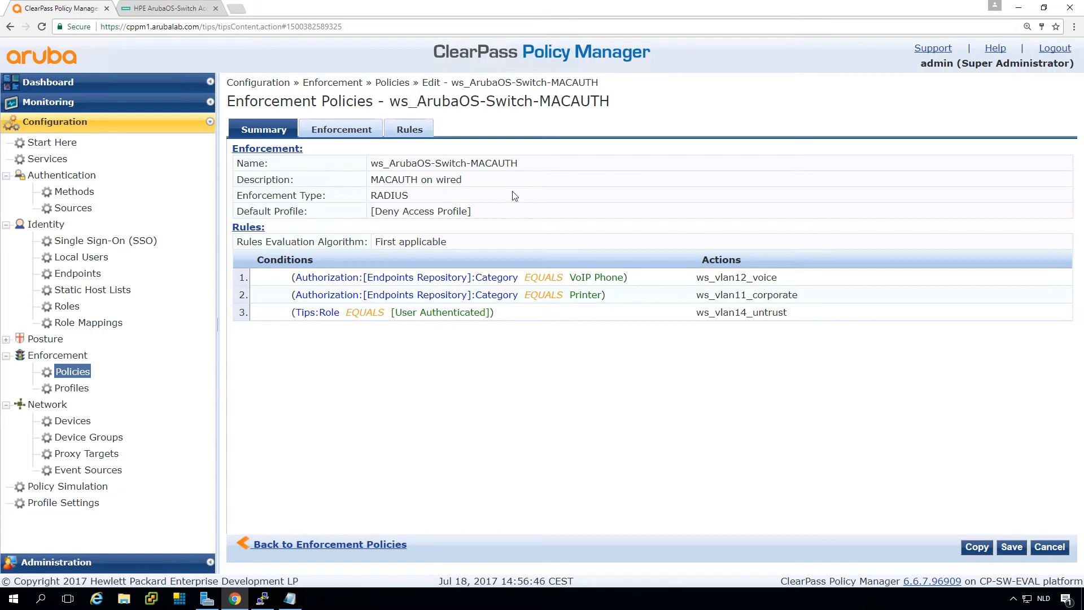
{"action": "left_click", "coordinate": [409, 130]}
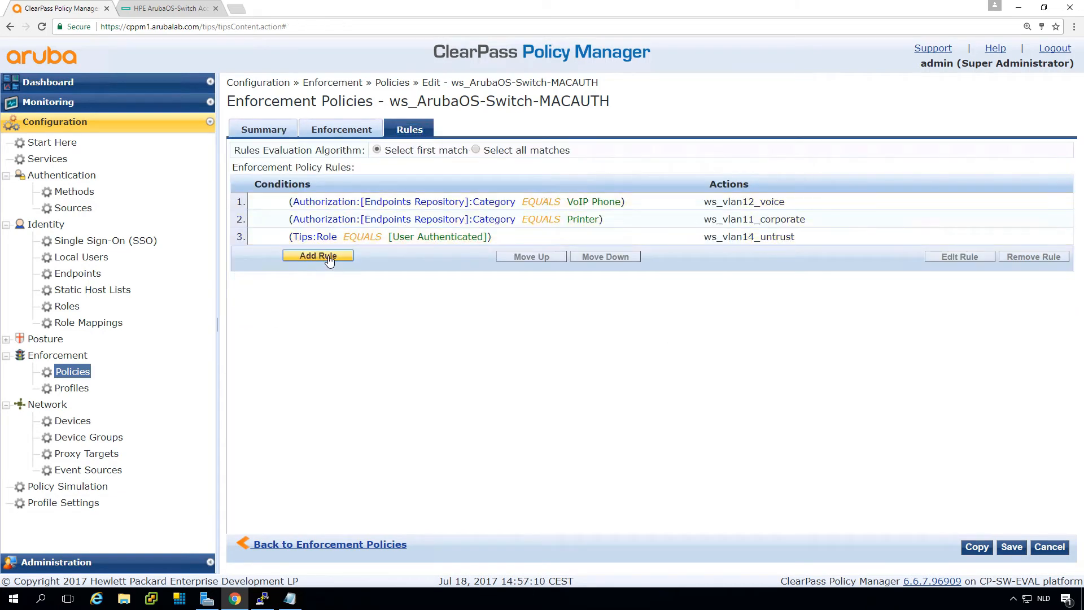
{"action": "left_click", "coordinate": [318, 256]}
{"action": "type", "text": "end"}
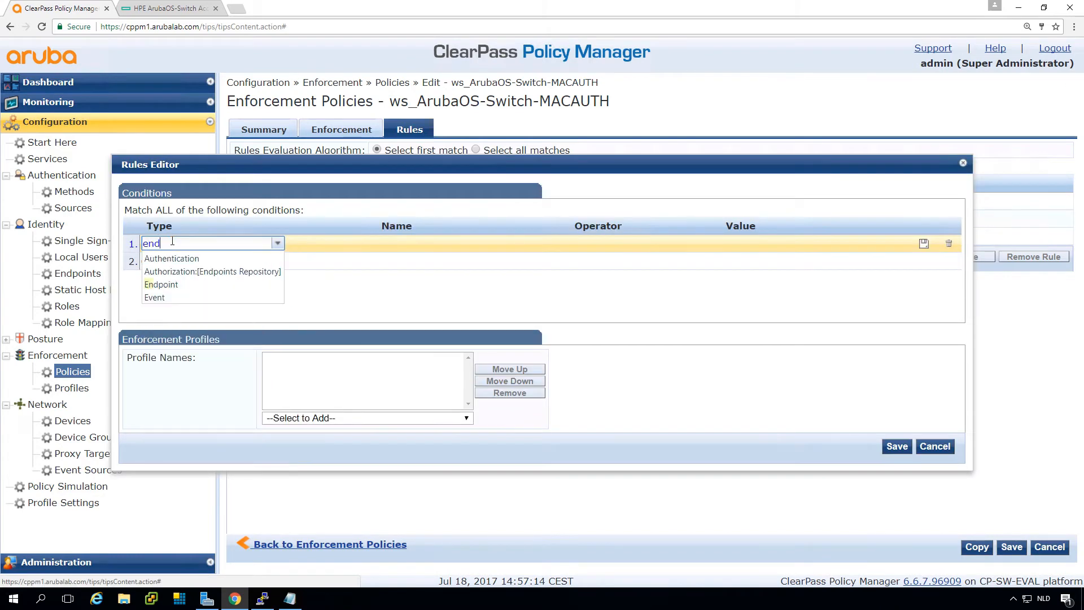
Step: Set the rule condition Category EQUALS Network Camera and assign ws_vlan11_corporate and ws_dACL_internal_only
{"action": "type", "text": "ca"}
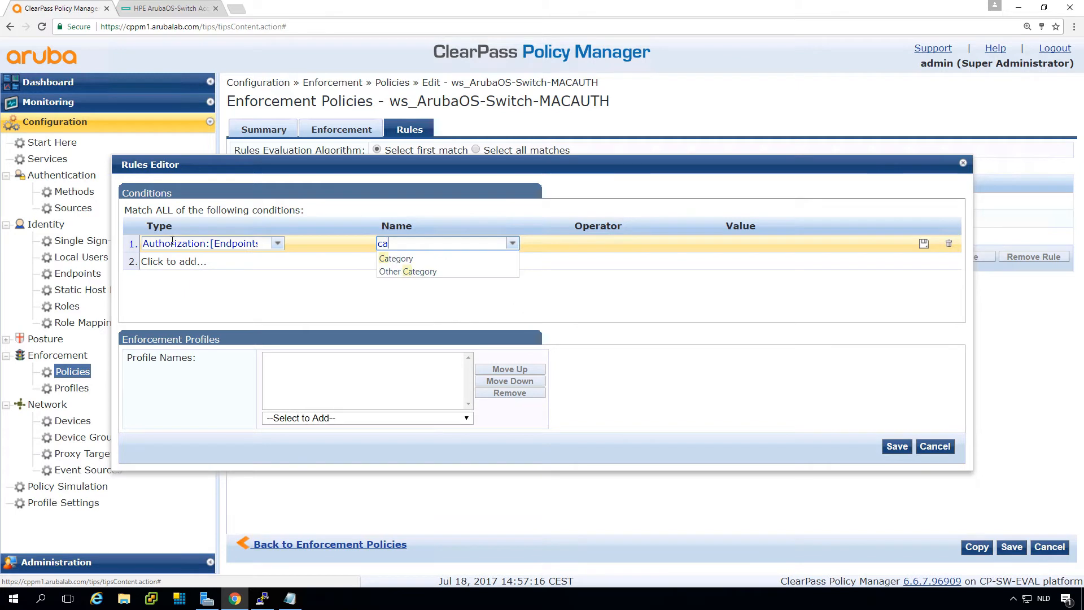
{"action": "left_click", "coordinate": [396, 258]}
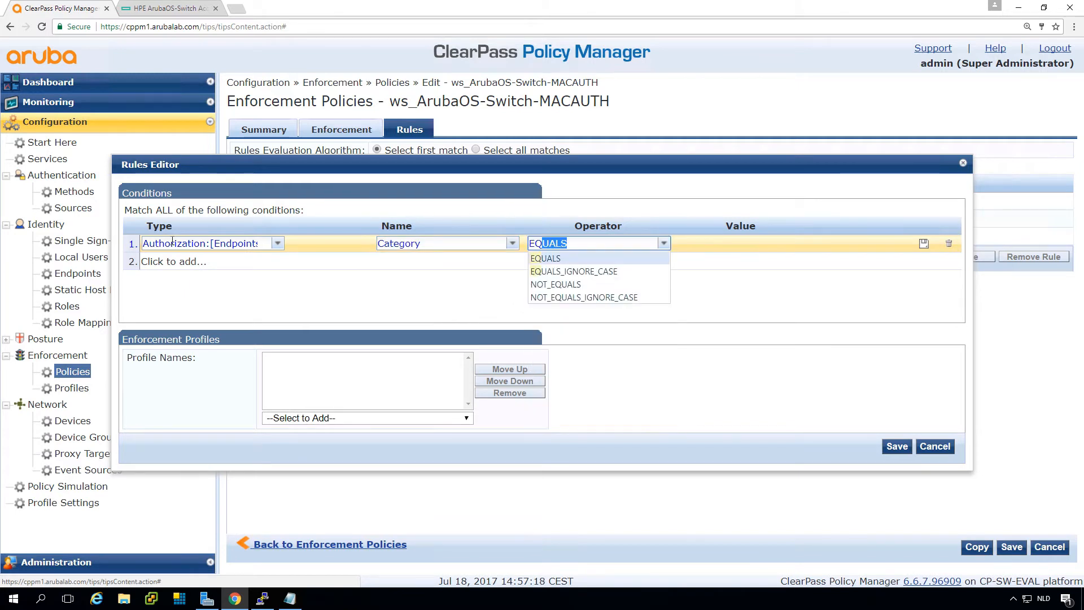
{"action": "left_click", "coordinate": [545, 258]}
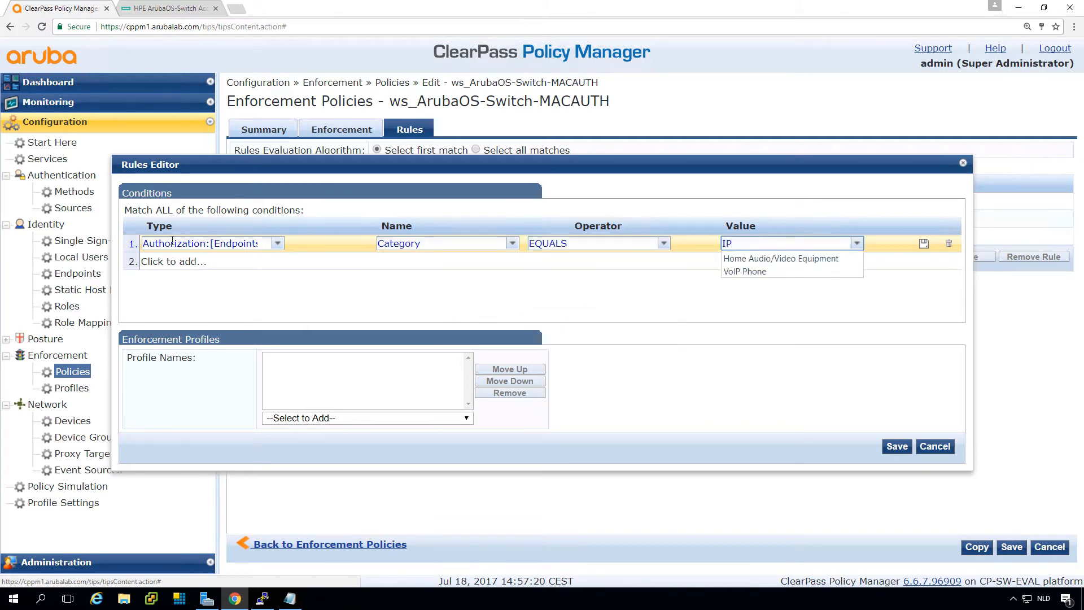
{"action": "type", "text": "Ca"}
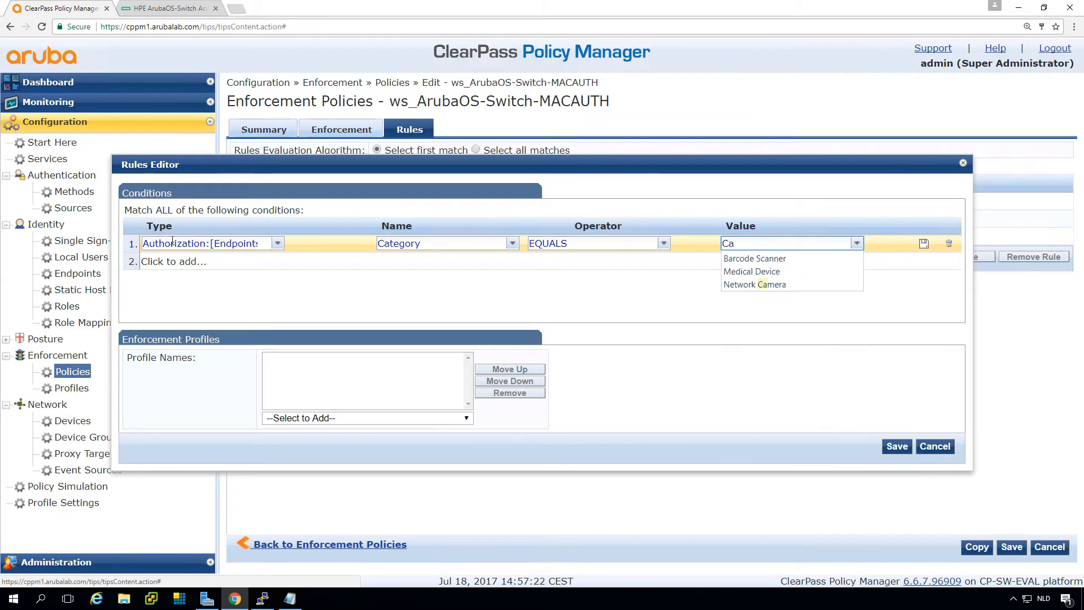
{"action": "left_click", "coordinate": [755, 285]}
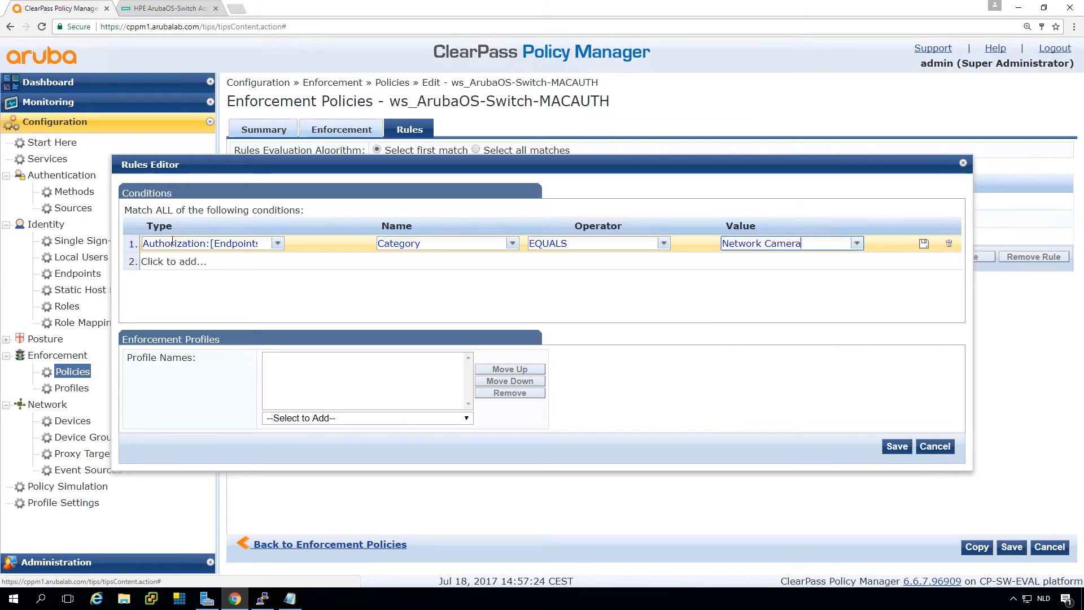
{"action": "left_click", "coordinate": [367, 418]}
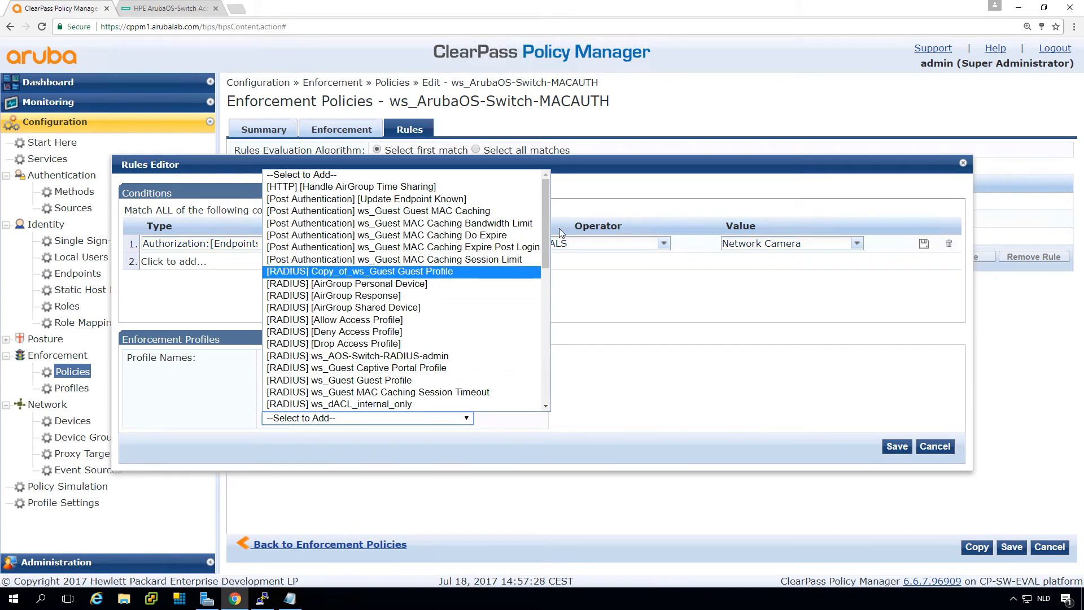
{"action": "scroll", "scroll_direction": "down", "scroll_amount": 3}
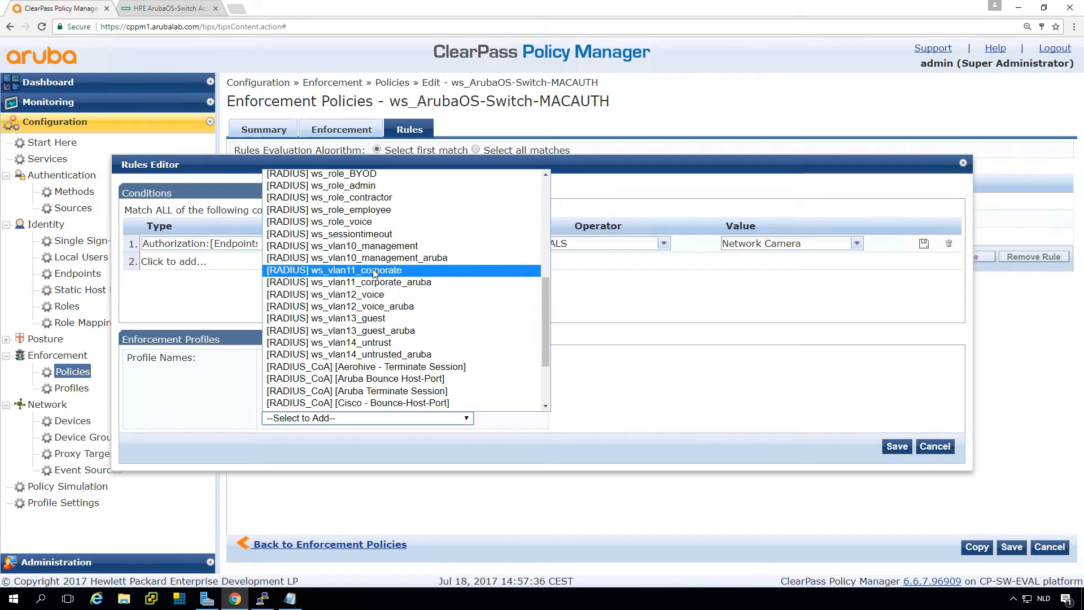
{"action": "left_click", "coordinate": [333, 270]}
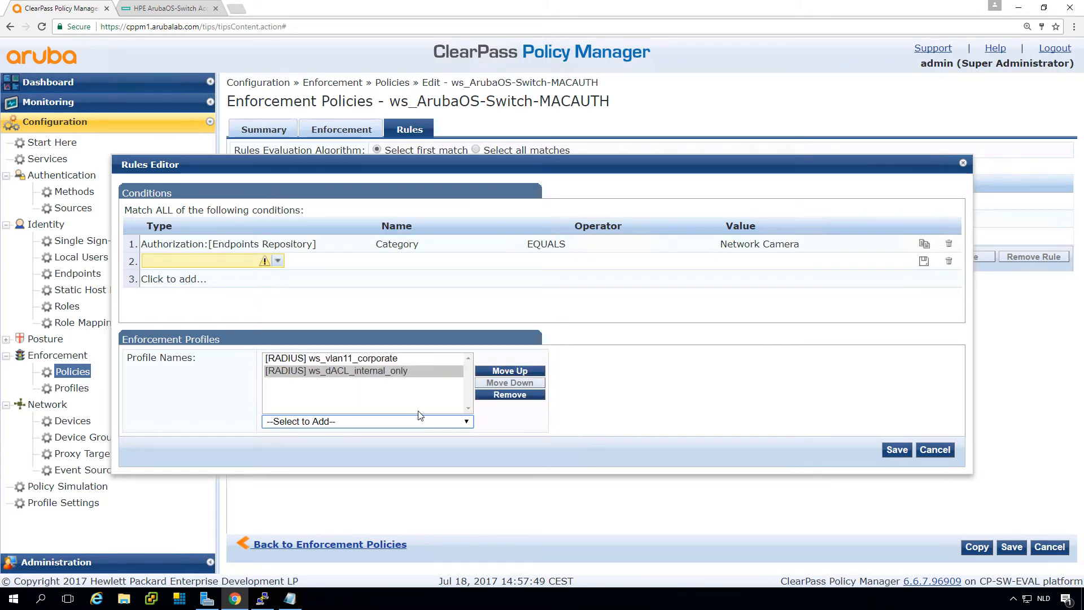
{"action": "mouse_move", "coordinate": [928, 276]}
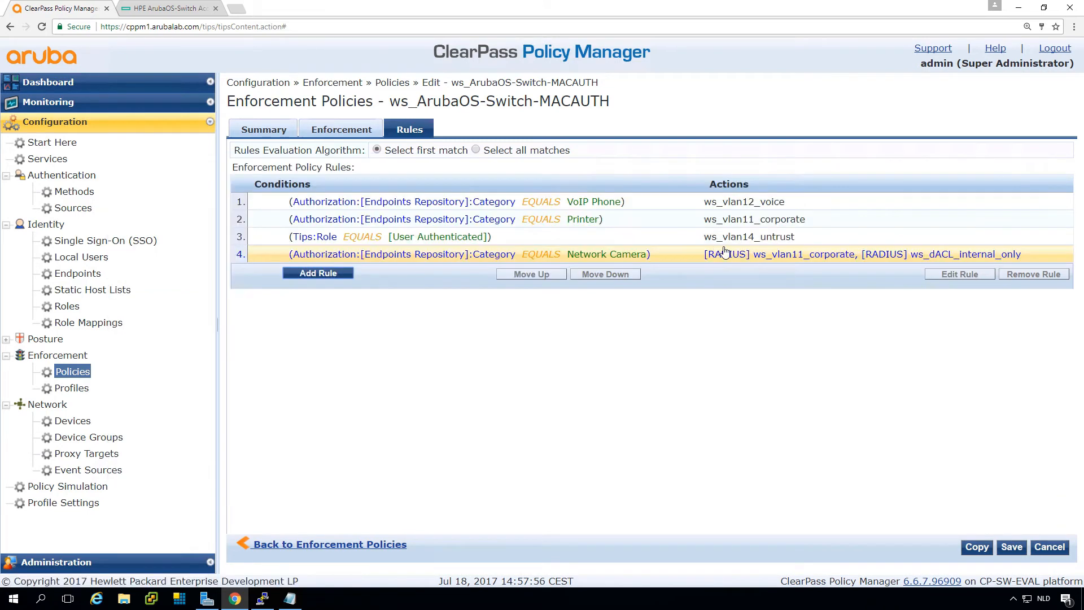
{"action": "mouse_move", "coordinate": [785, 264]}
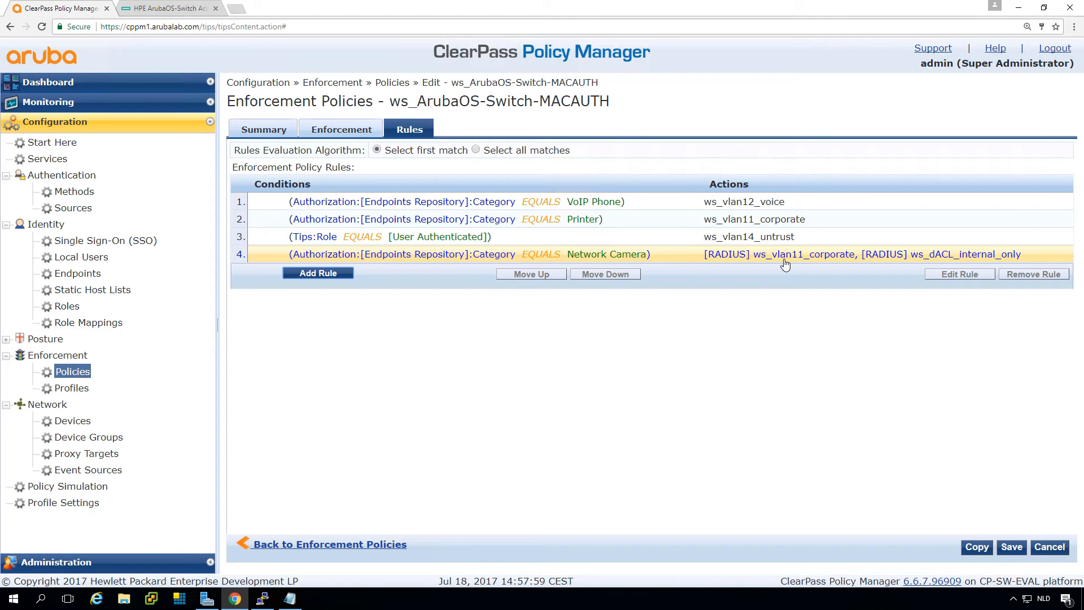
{"action": "mouse_move", "coordinate": [826, 261]}
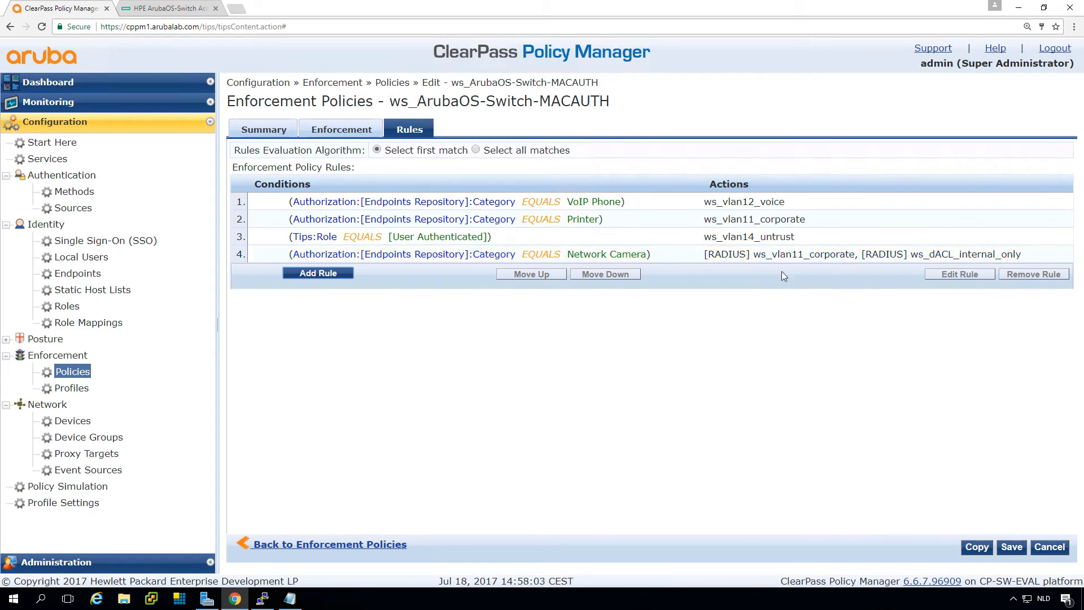
Step: Move the Network Camera rule above User Authenticated, then edit the VoIP Phone rule
{"action": "left_click", "coordinate": [399, 254]}
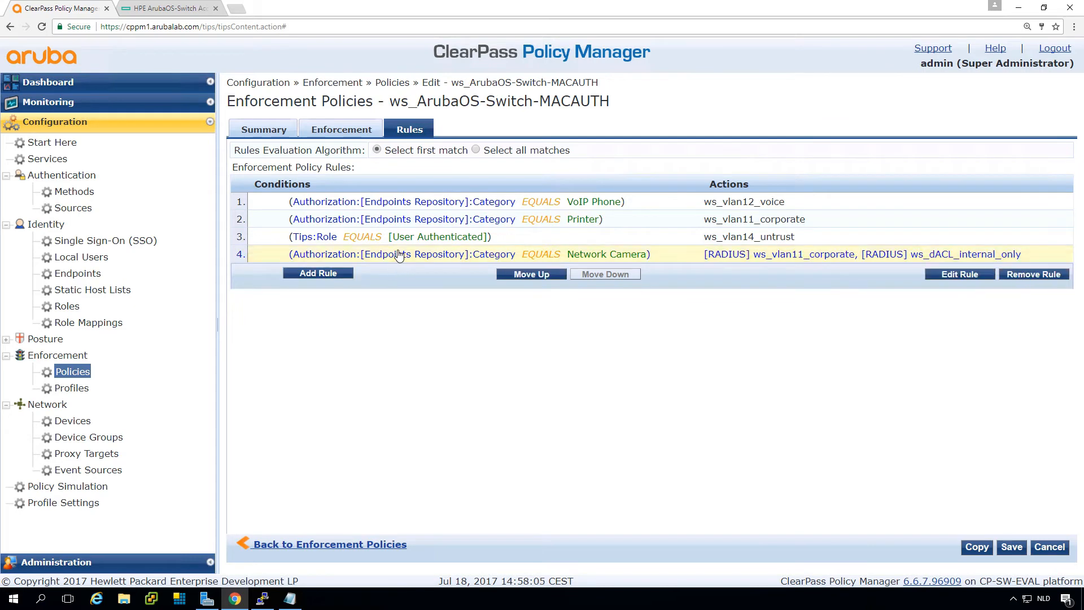
{"action": "left_click", "coordinate": [531, 274]}
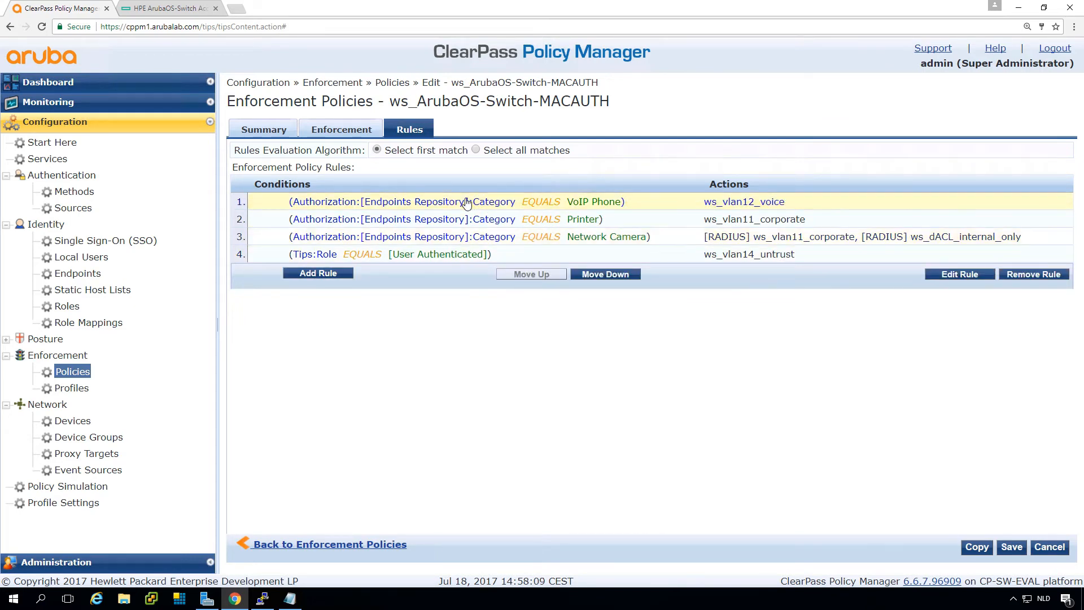
{"action": "mouse_move", "coordinate": [982, 299]}
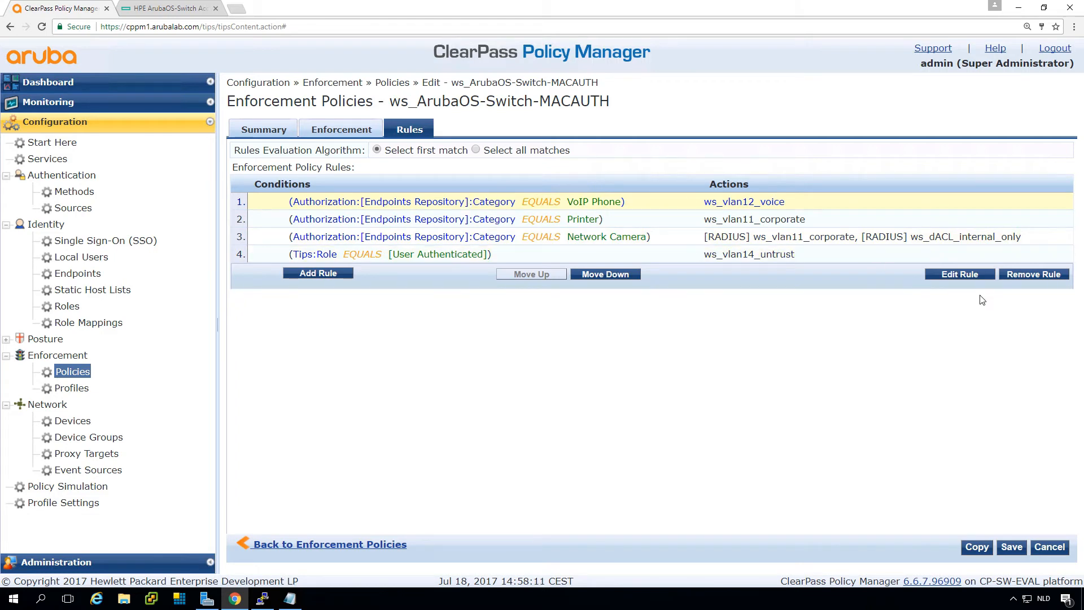
{"action": "left_click", "coordinate": [960, 274]}
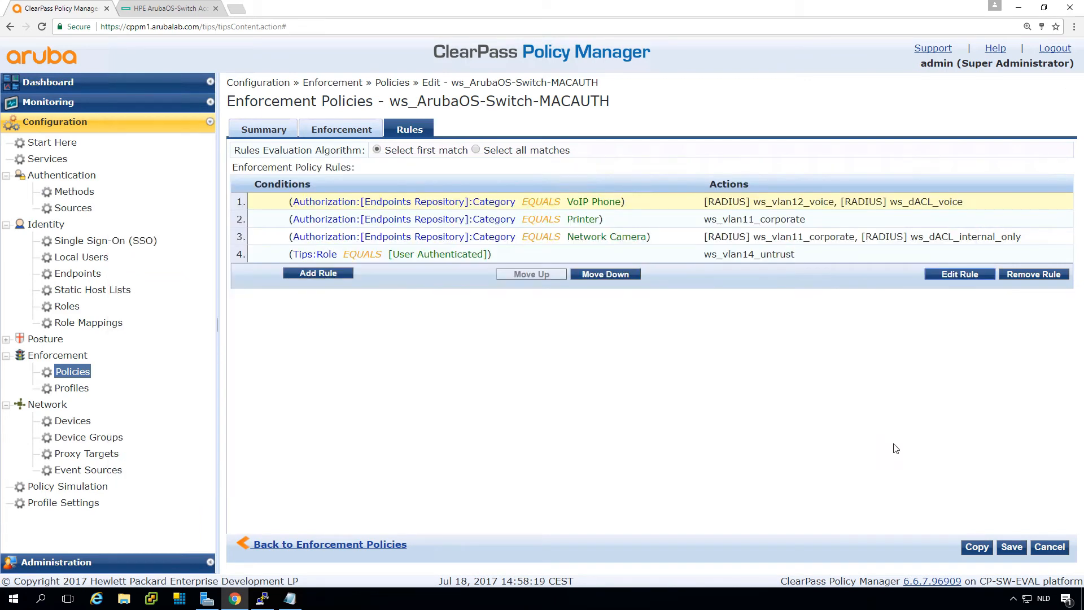
Step: Save the updated MACAUTH enforcement policy and go to Monitoring's Access Tracker
{"action": "left_click", "coordinate": [1011, 548]}
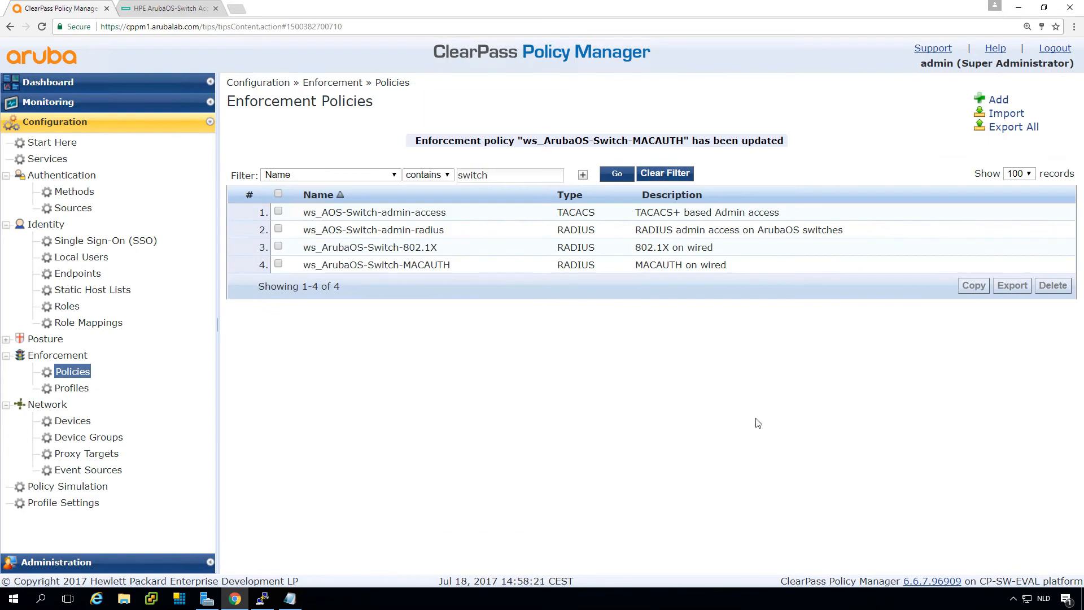
{"action": "left_click", "coordinate": [48, 102]}
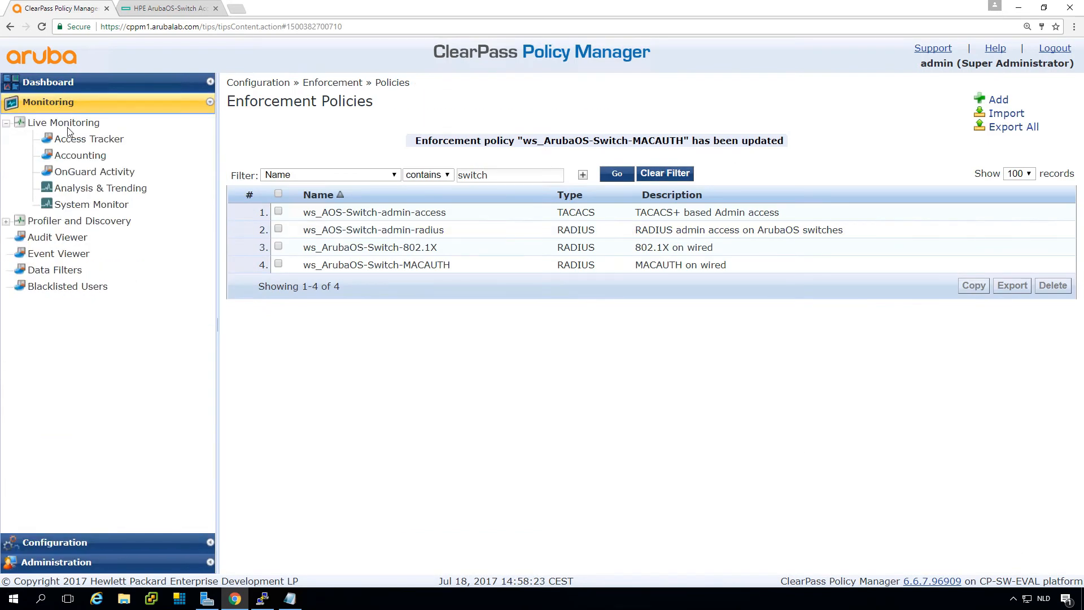
{"action": "left_click", "coordinate": [89, 139]}
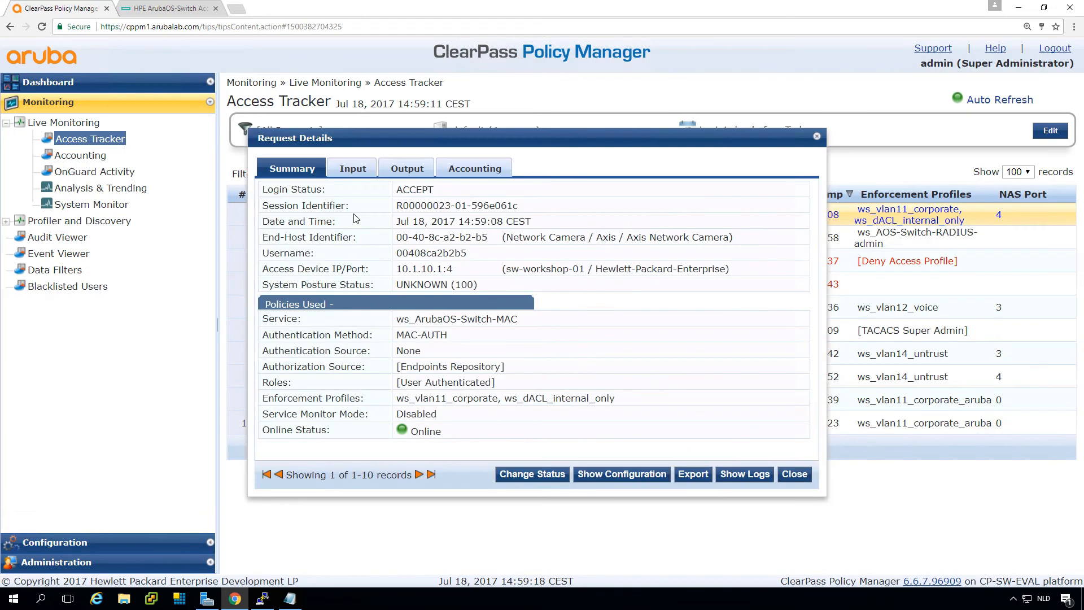
{"action": "mouse_move", "coordinate": [612, 298]}
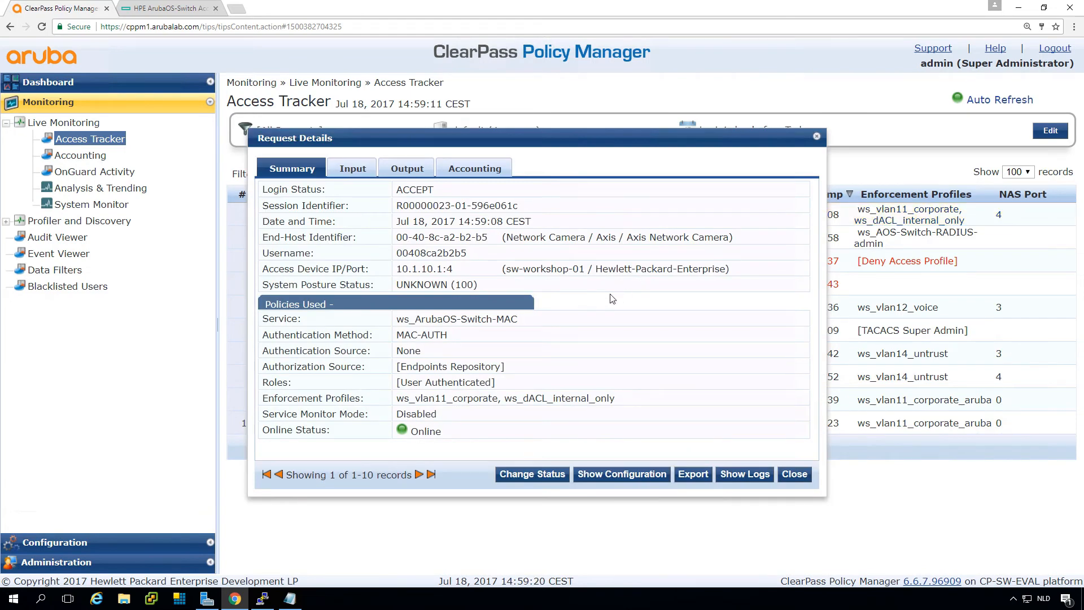
{"action": "mouse_move", "coordinate": [469, 398]}
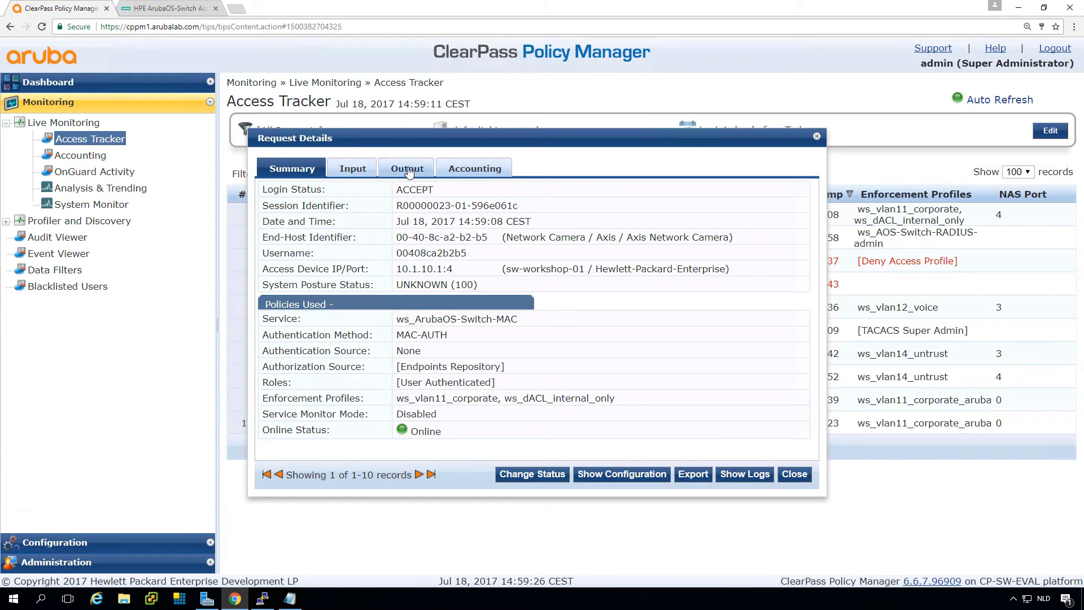
Step: Check the 00408ca2b2b5 request's RADIUS response for ws_vlan11_corporate and ws_dACL_internal_only, then close it
{"action": "left_click", "coordinate": [406, 168]}
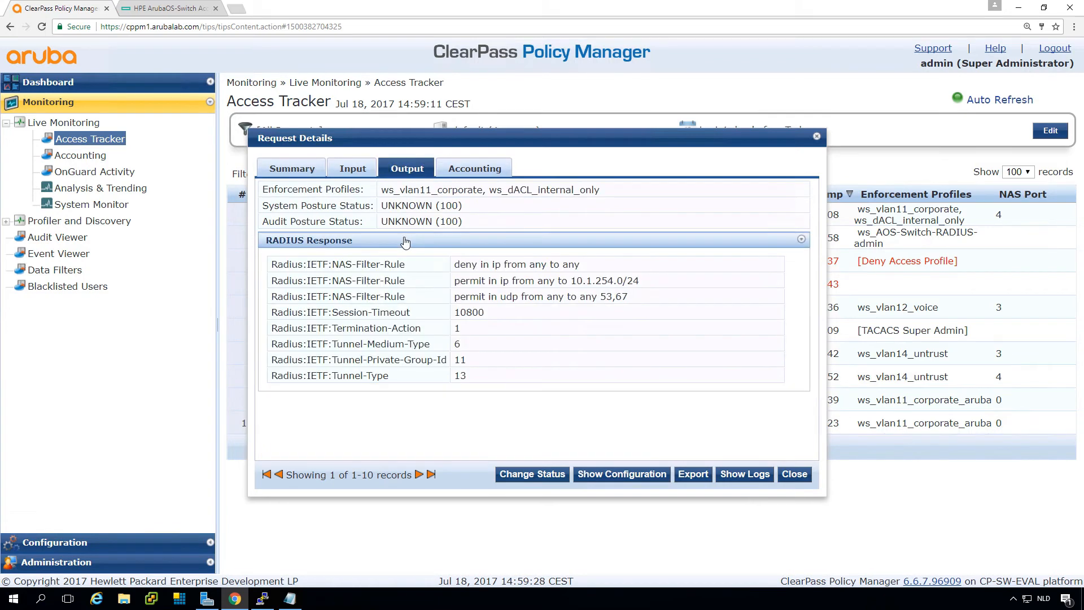
{"action": "mouse_move", "coordinate": [766, 438]}
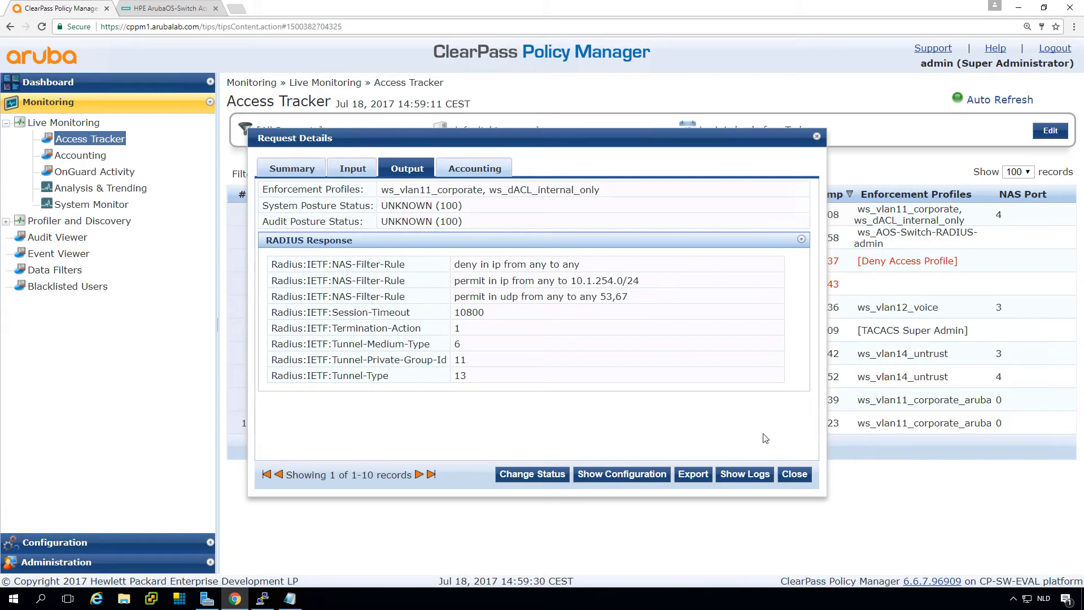
{"action": "right_click", "coordinate": [794, 475]}
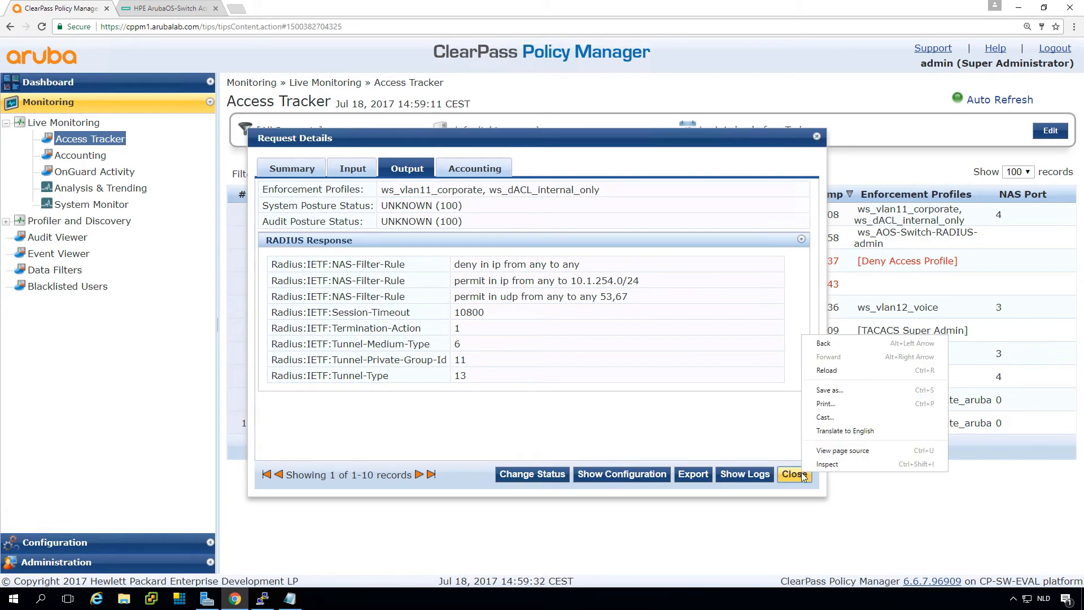
{"action": "left_click", "coordinate": [794, 474]}
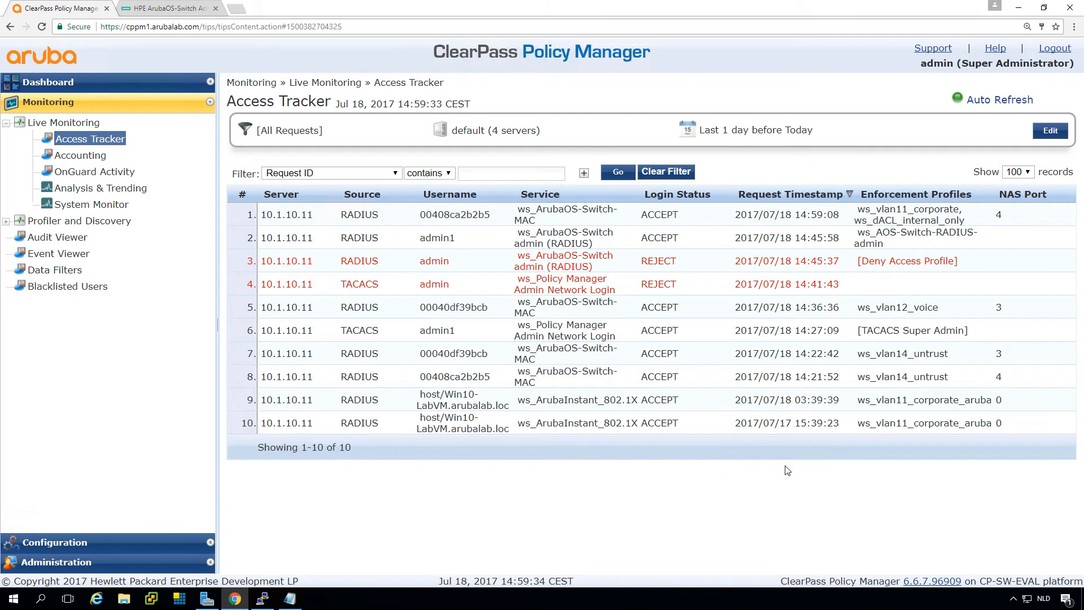
{"action": "mouse_move", "coordinate": [380, 562]}
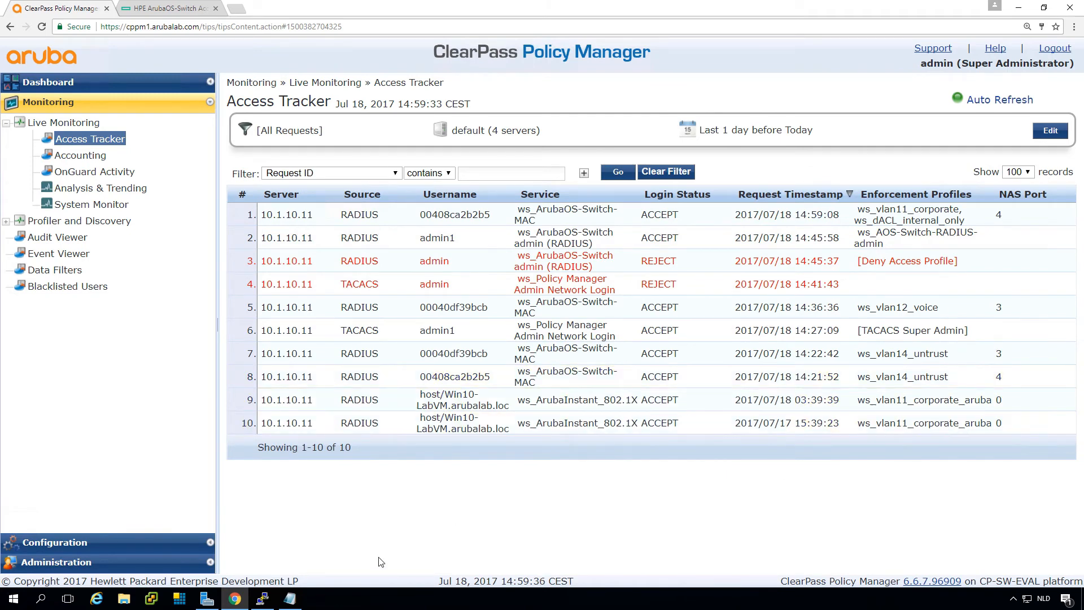
Step: List the switch's port-access clients in the PuTTY session with 'show port-access clients'
{"action": "left_click", "coordinate": [262, 599]}
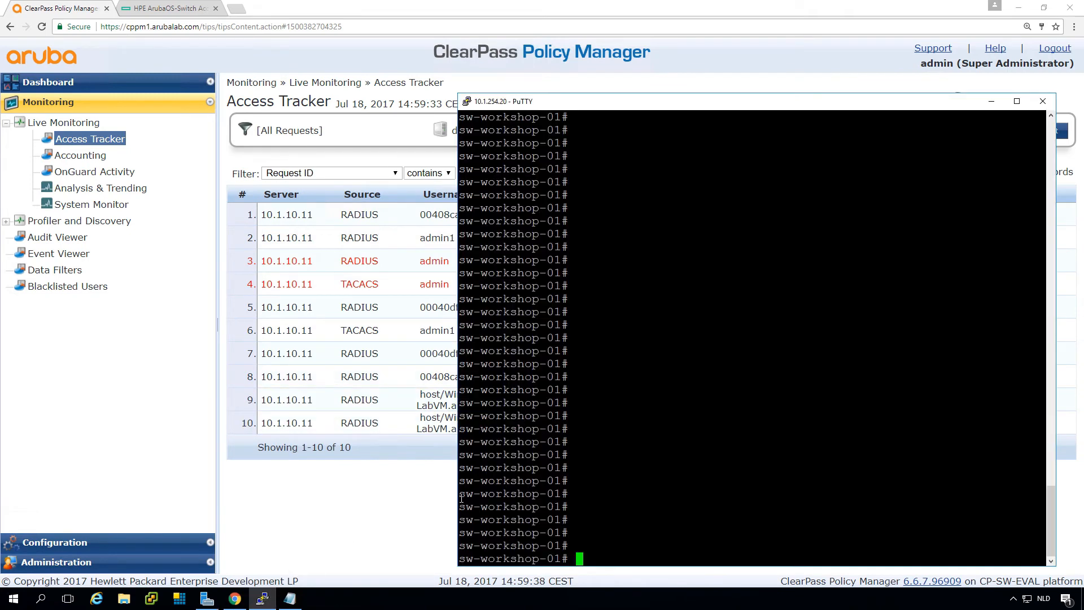
{"action": "type", "text": "show port-"}
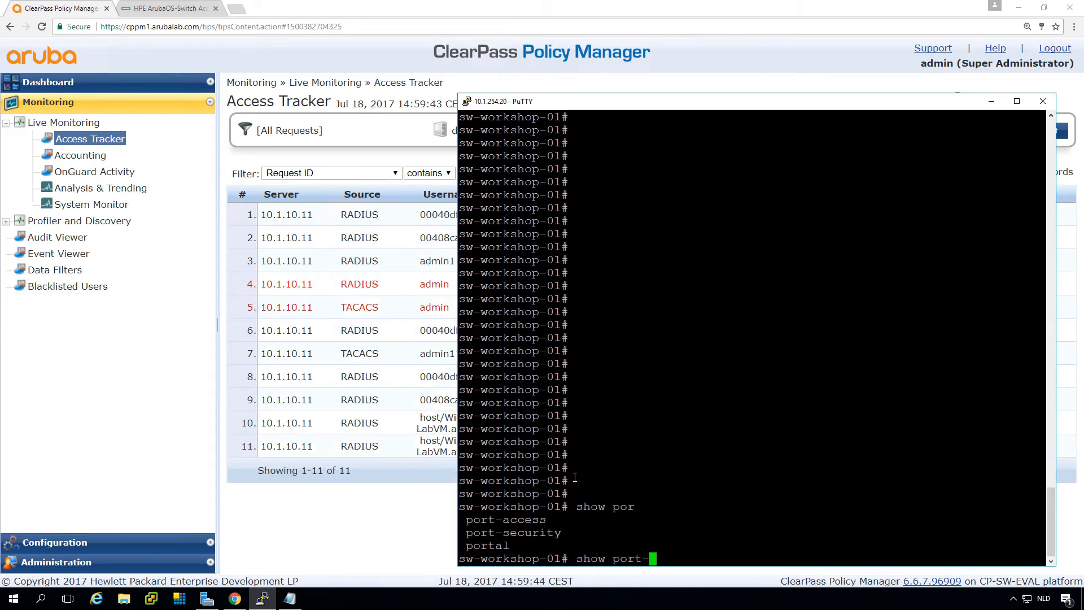
{"action": "type", "text": "access clients"}
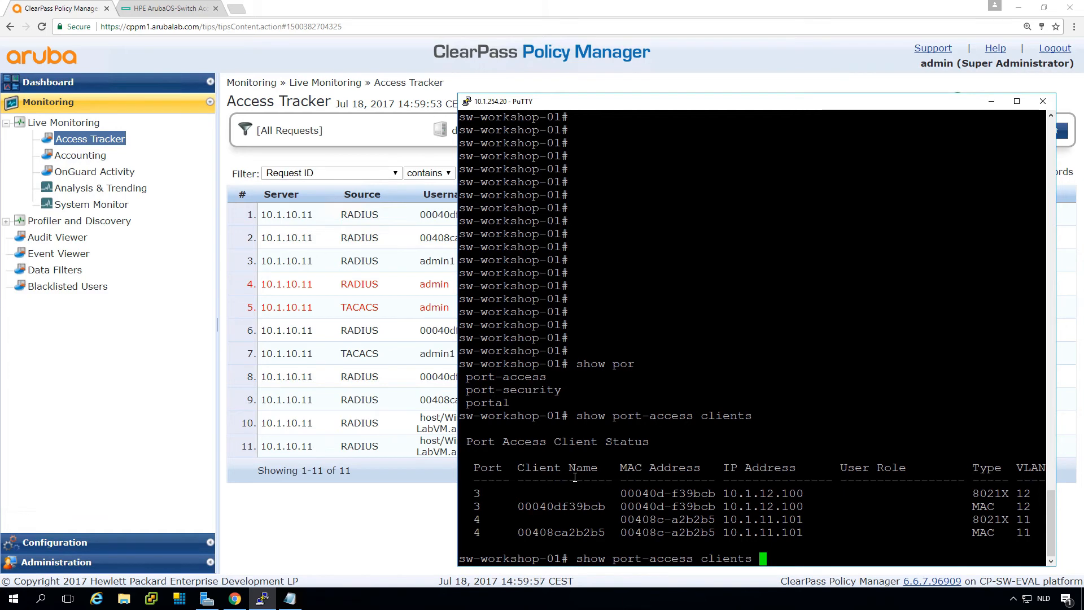
Step: Page through port 3's detailed client info, including its RADIUS-applied ACL
{"action": "type", "text": "3"}
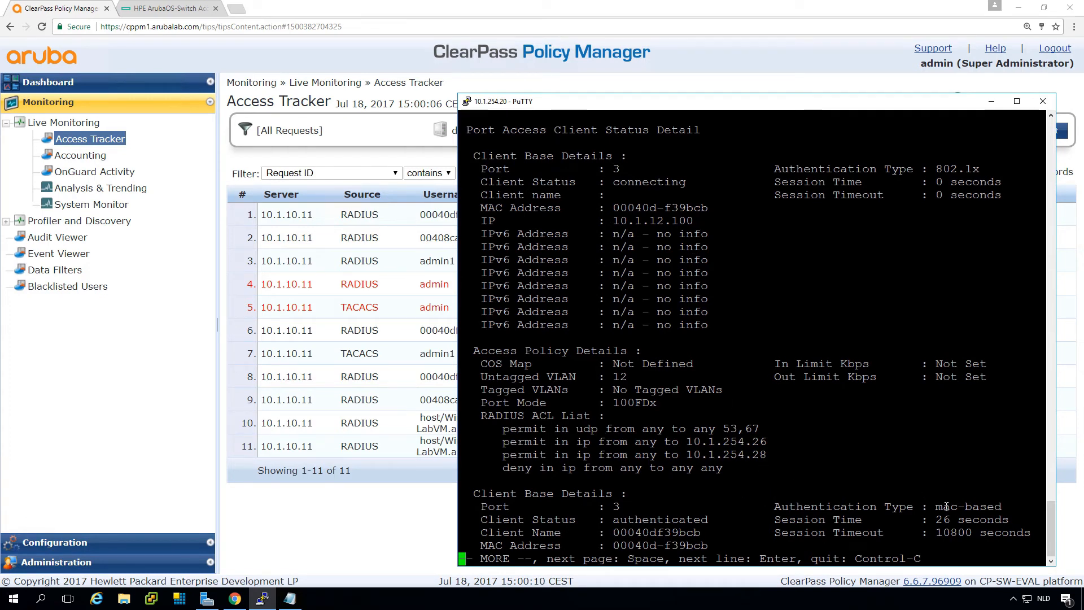
{"action": "key", "text": "space"}
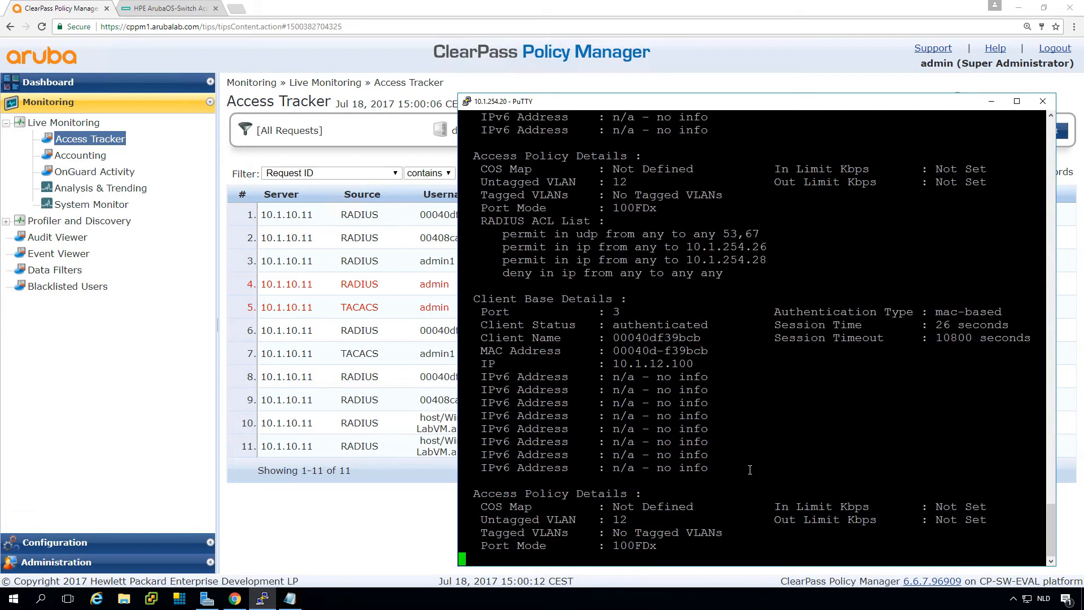
{"action": "scroll", "scroll_direction": "down", "scroll_amount": 3}
{"action": "type", "text": "ping 10.1.12.100"}
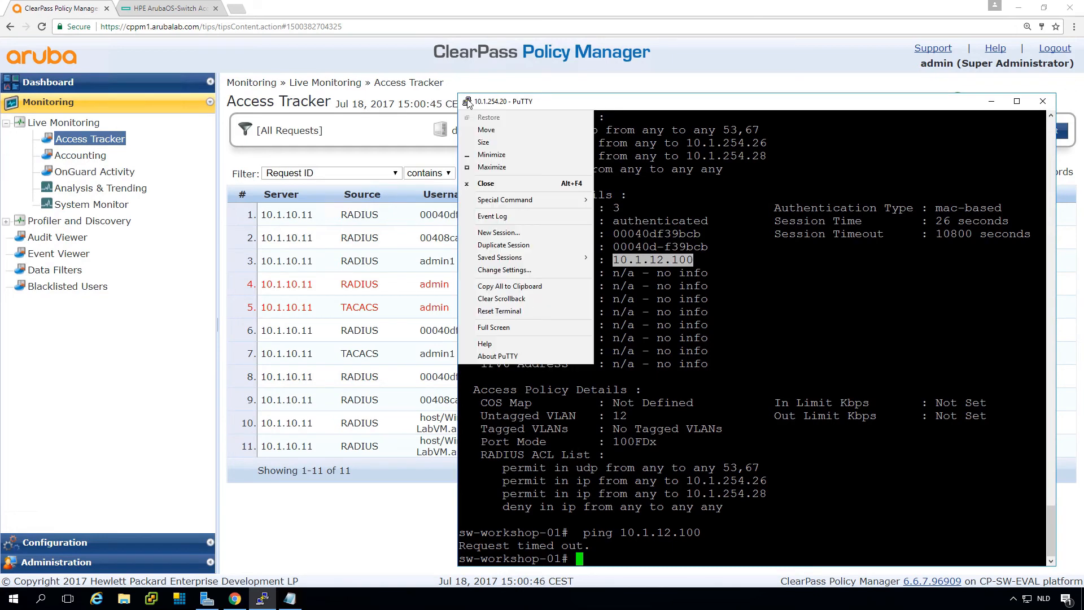
{"action": "mouse_move", "coordinate": [503, 245]}
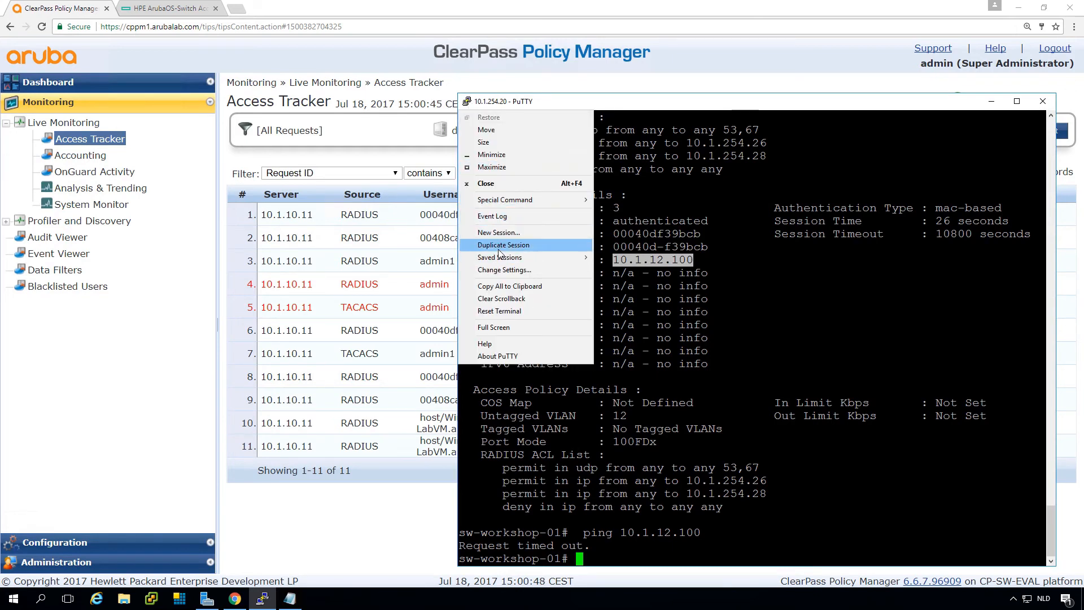
Step: Ping 10.1.12.100 from a duplicated PBX host session, then show detailed port-access client info
{"action": "left_click", "coordinate": [504, 244]}
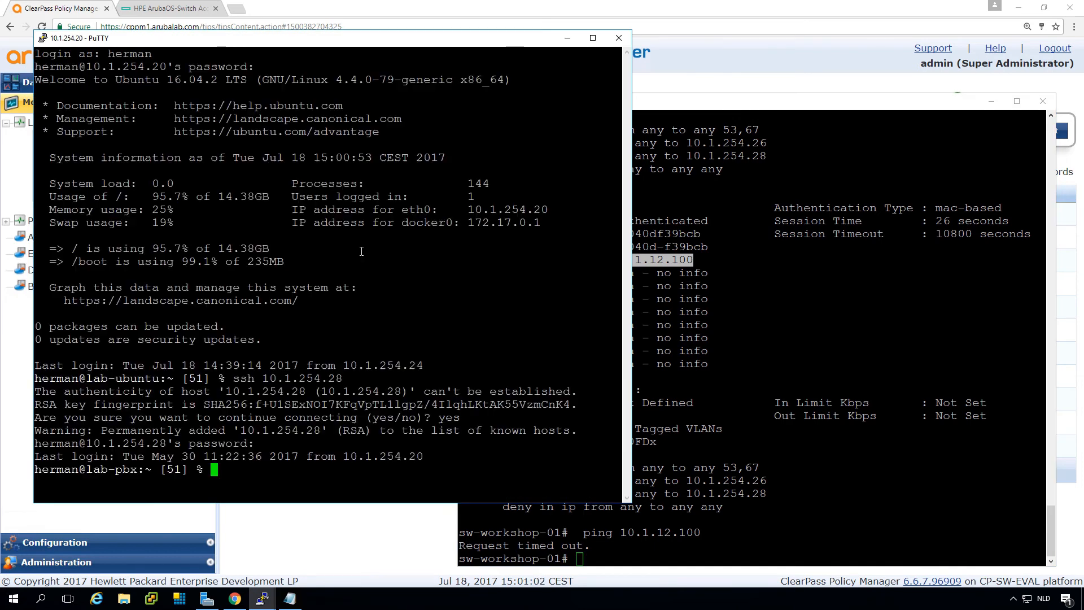
{"action": "type", "text": "ping 10.1.12.100"}
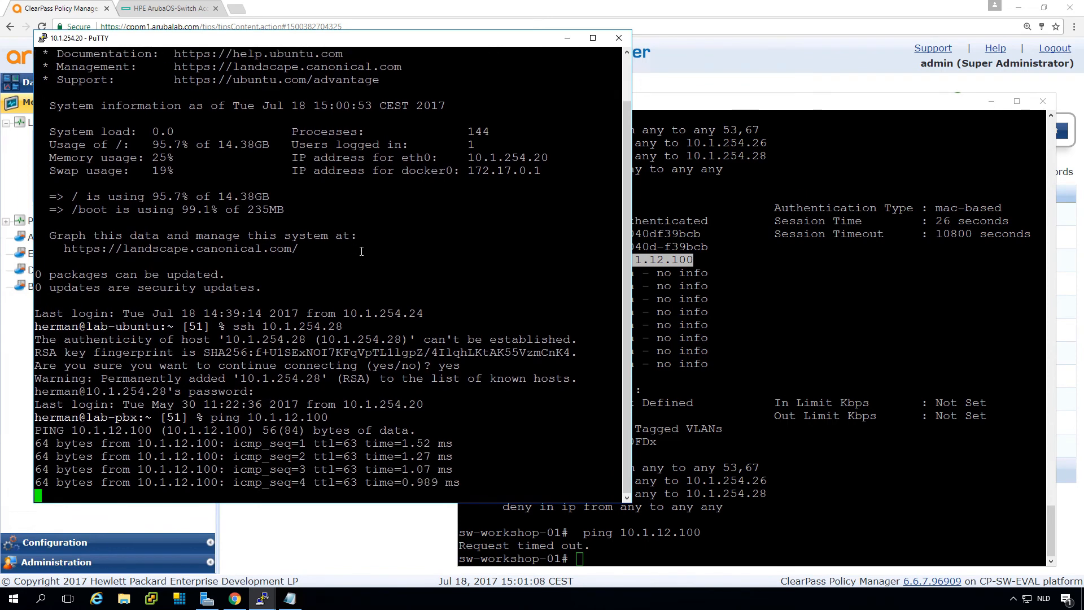
{"action": "key", "text": "Ctrl+c"}
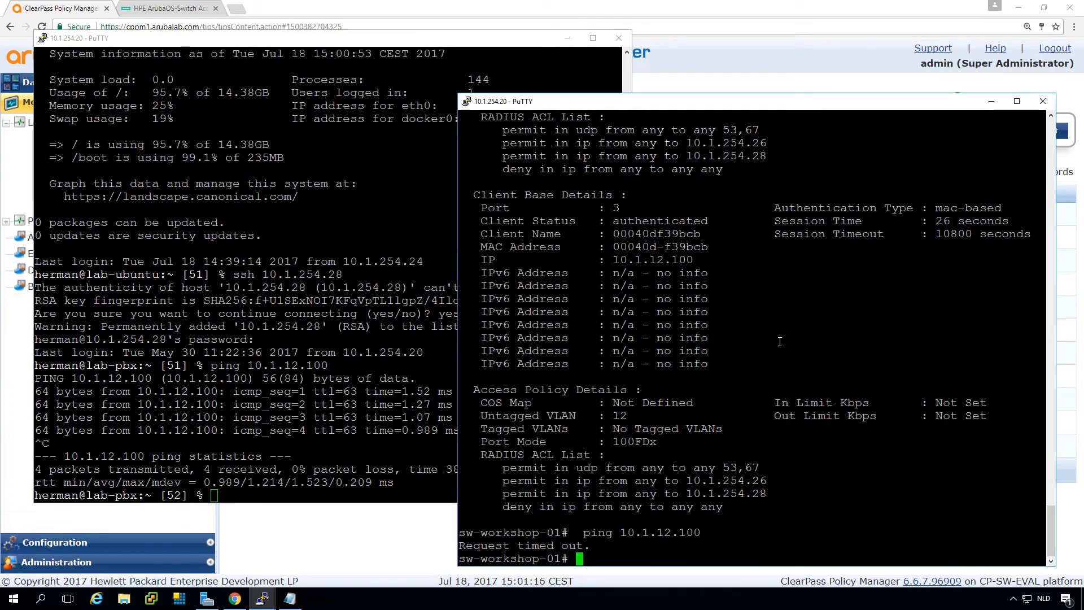
{"action": "mouse_move", "coordinate": [834, 344]}
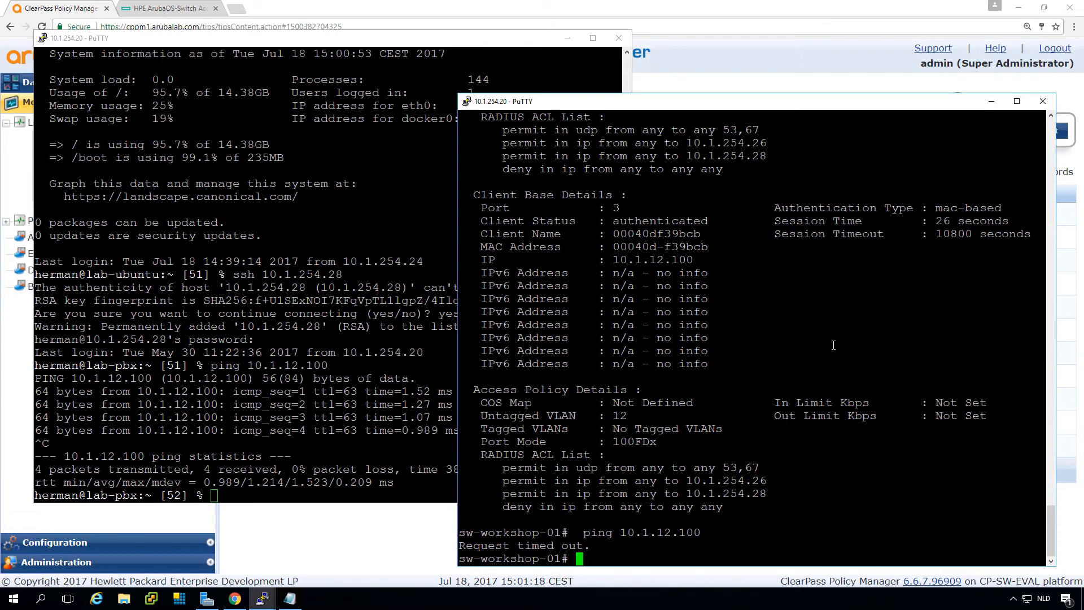
{"action": "type", "text": "show port-access clients 3 detailed"}
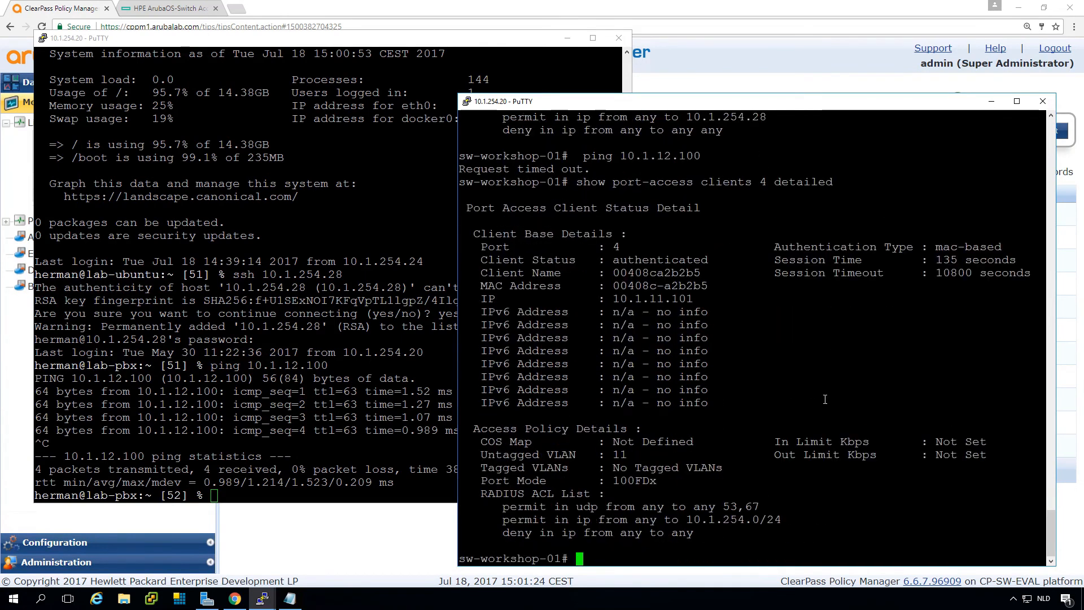
{"action": "mouse_move", "coordinate": [650, 299]}
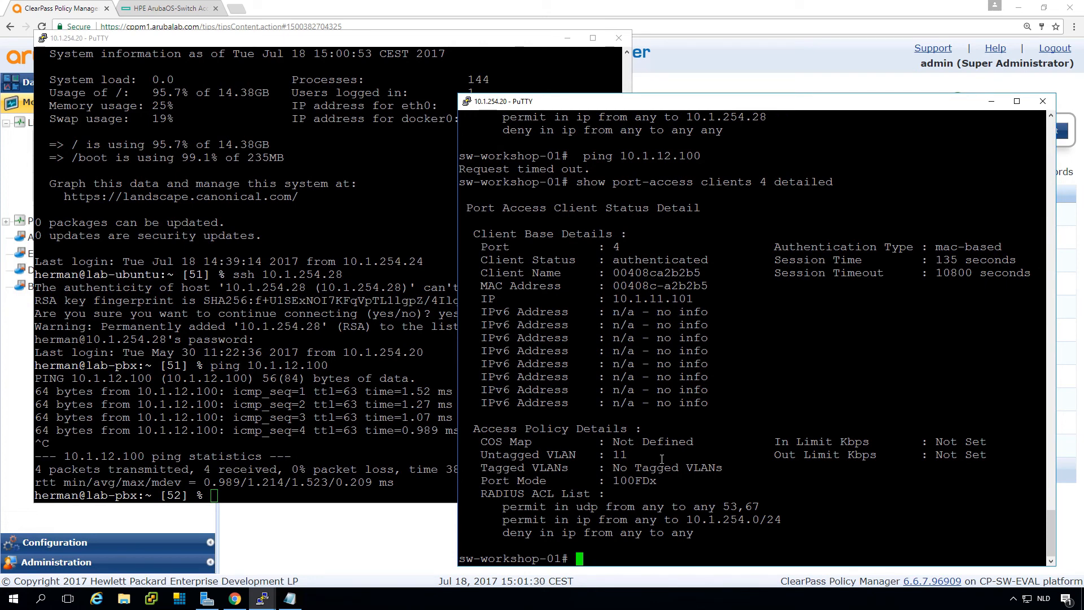
{"action": "mouse_move", "coordinate": [696, 507]}
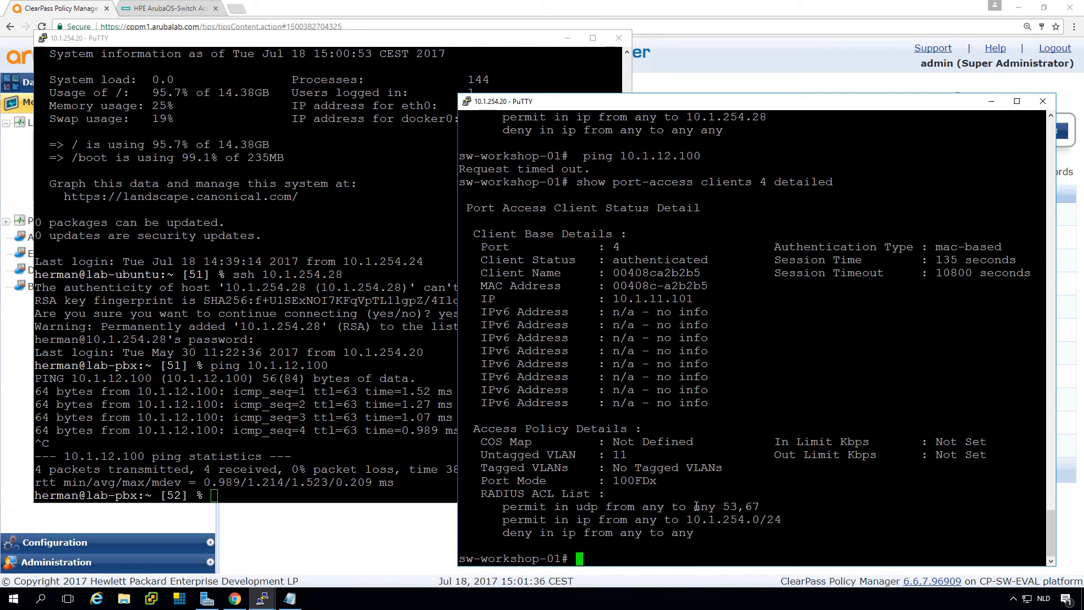
{"action": "left_click_drag", "start_coordinate": [688, 519], "coordinate": [782, 519]}
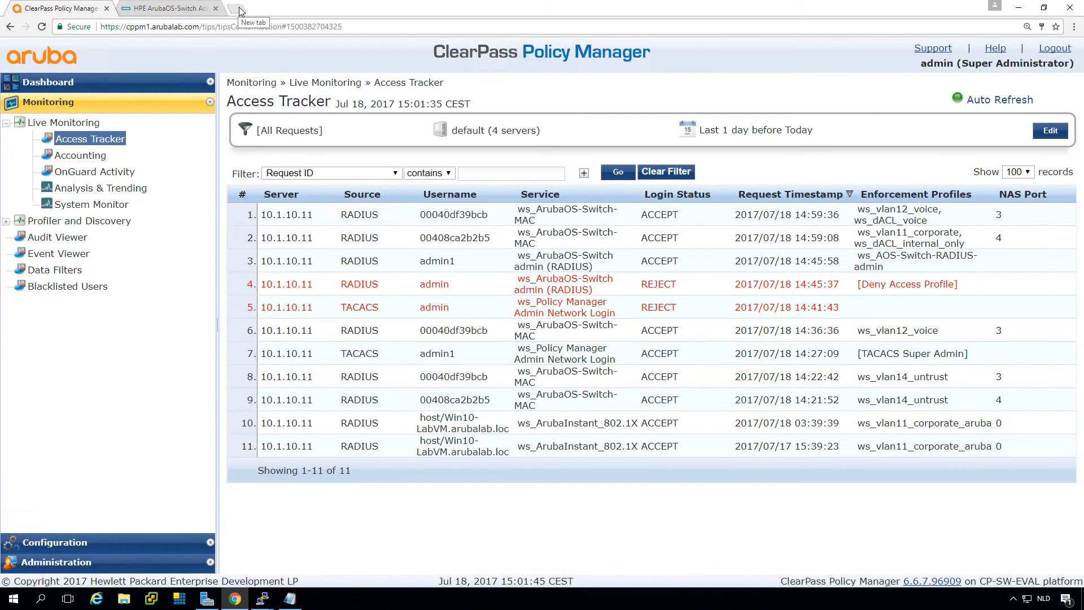
{"action": "type", "text": "10.1.10.2"}
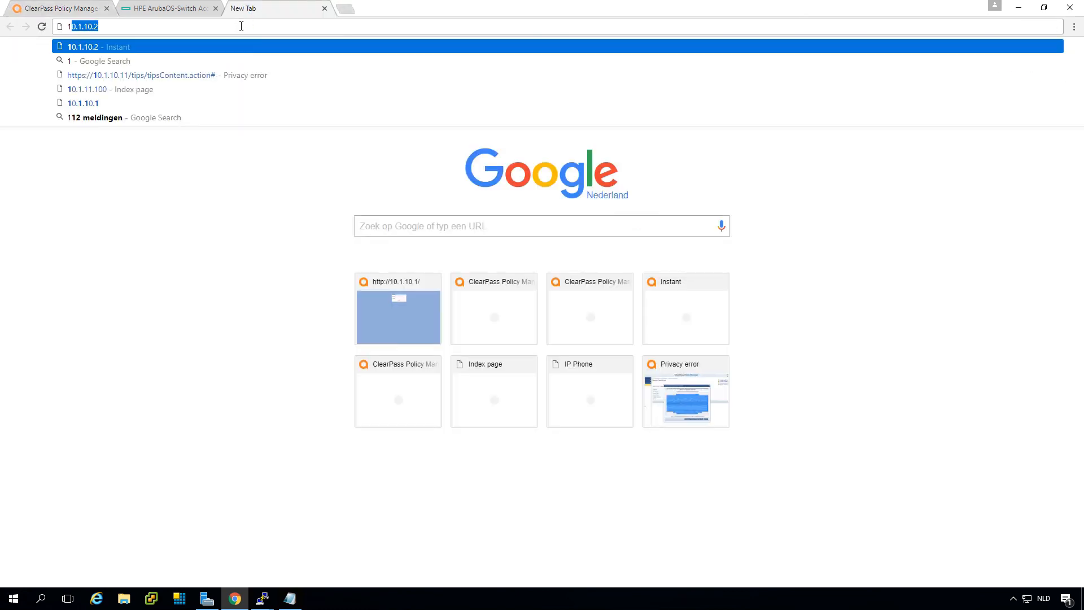
{"action": "type", "text": "10.1.11.101"}
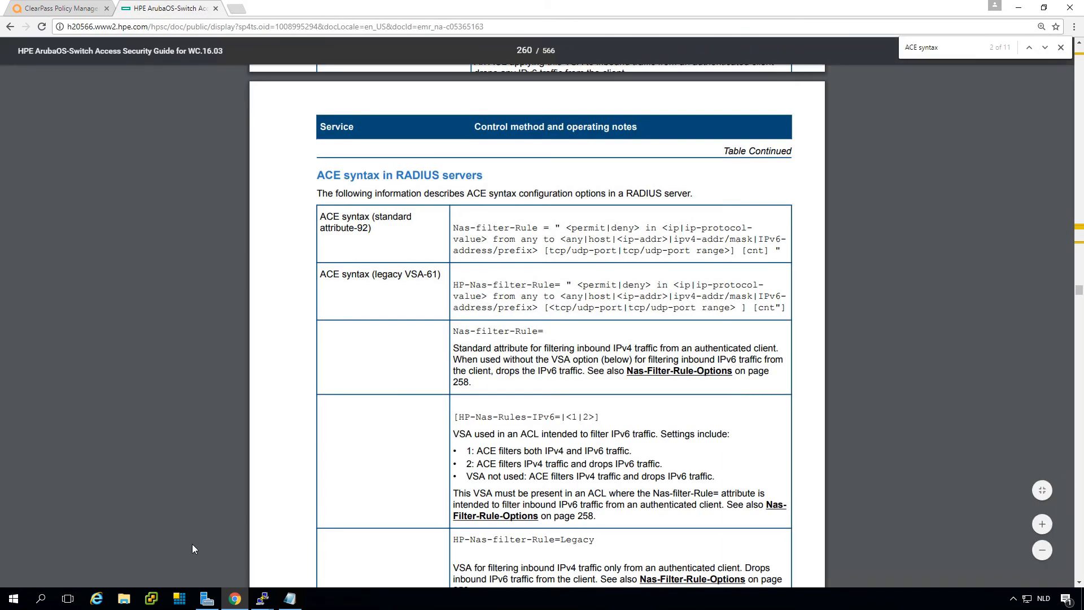
{"action": "left_click", "coordinate": [57, 10]}
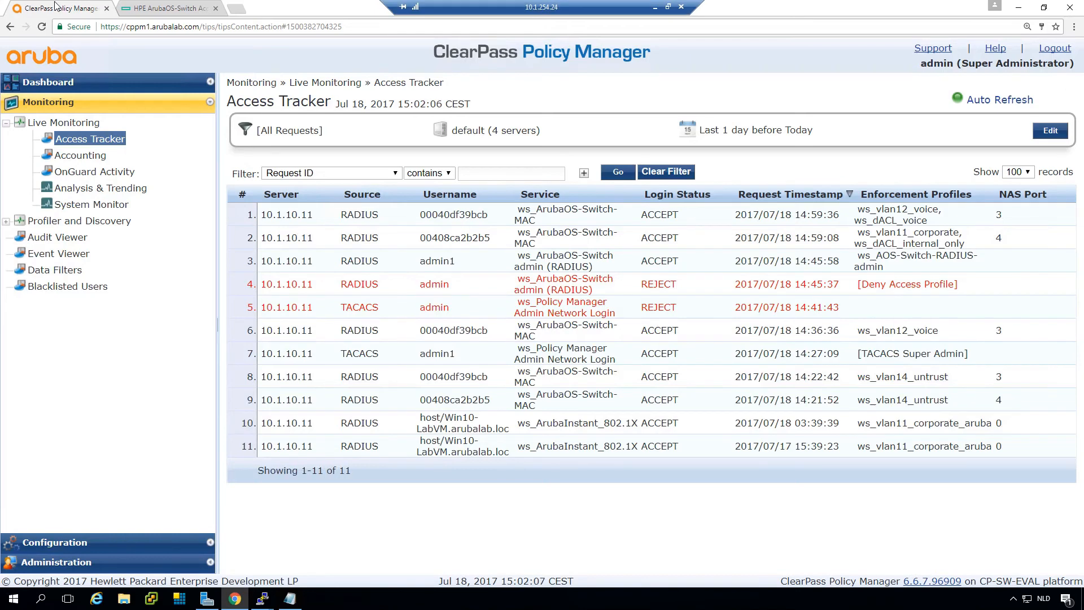
{"action": "mouse_move", "coordinate": [437, 289]}
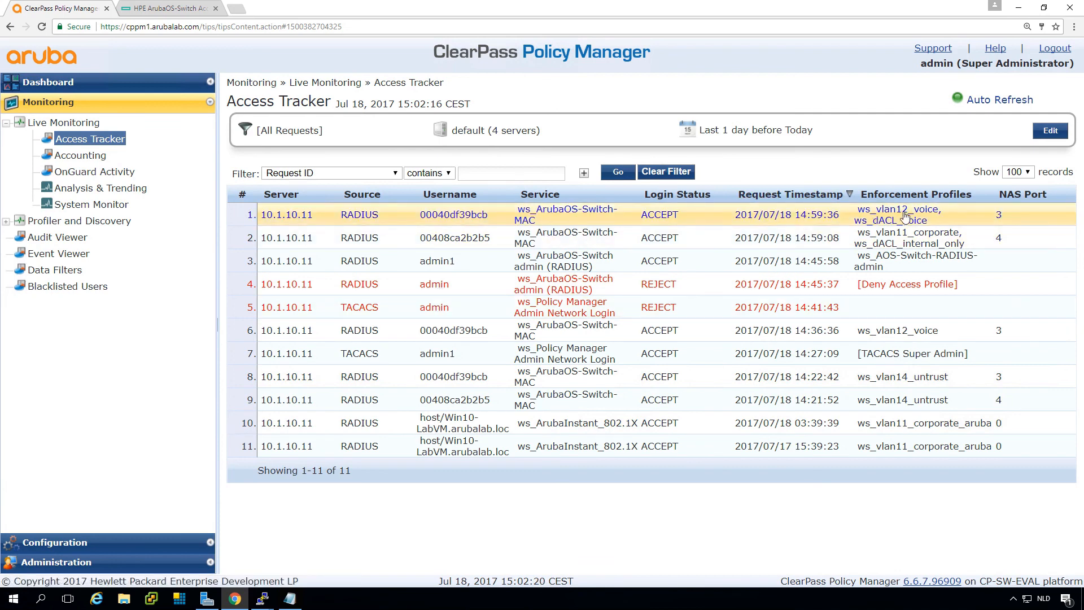
{"action": "mouse_move", "coordinate": [883, 228]}
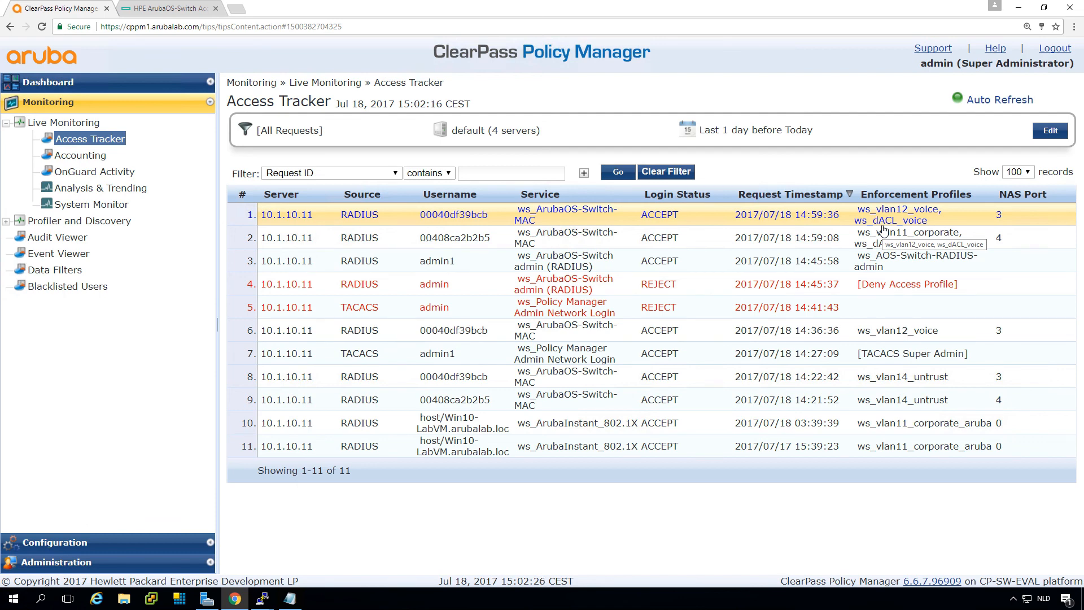
{"action": "mouse_move", "coordinate": [878, 501]}
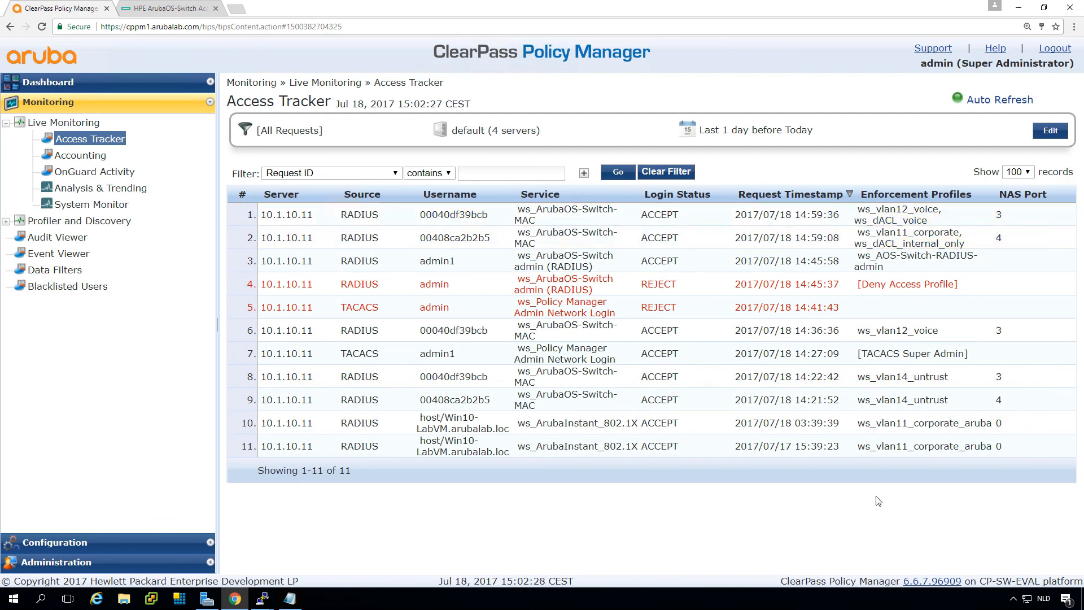